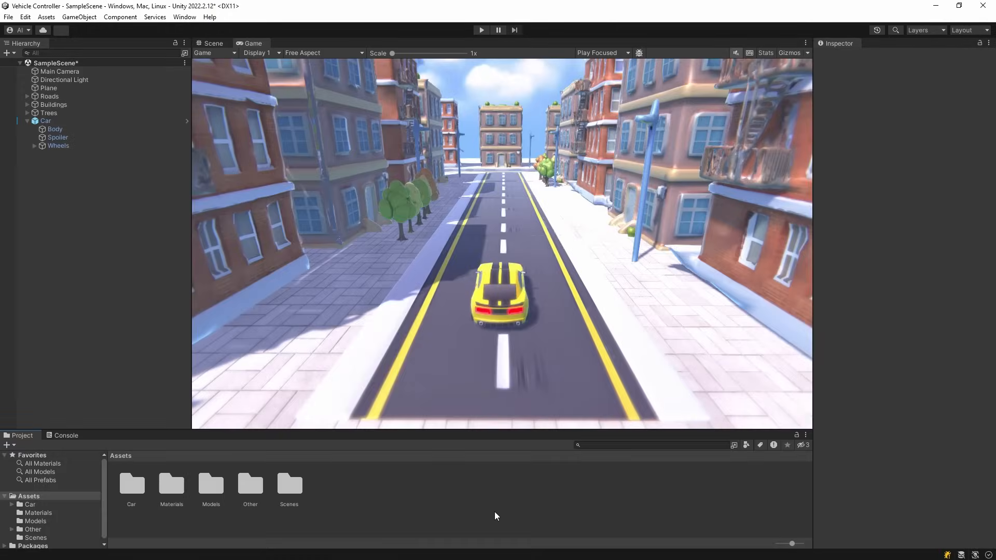
Step: Generate a 3D model from the uploaded warrior image, then move to Image Studio for the village prompt
click(46, 120)
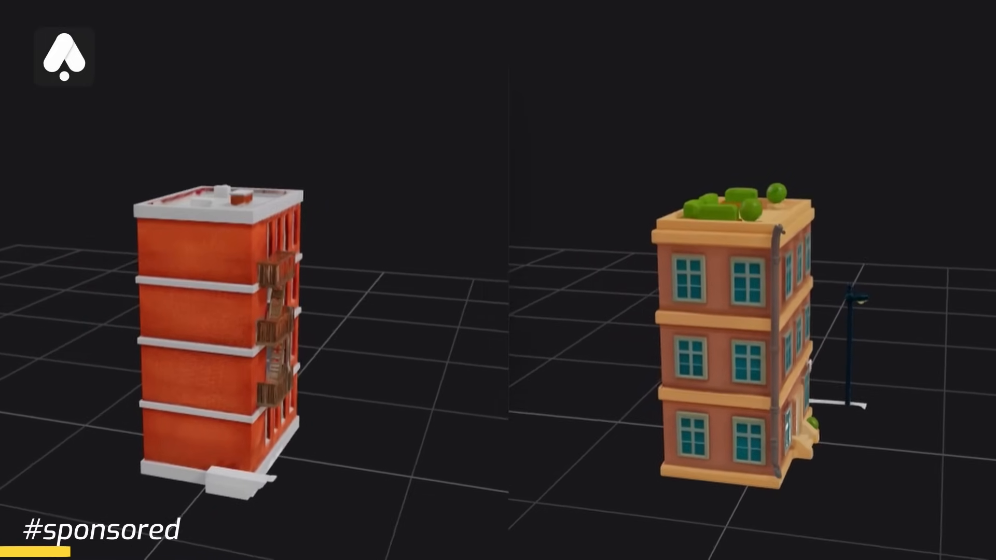
click(871, 476)
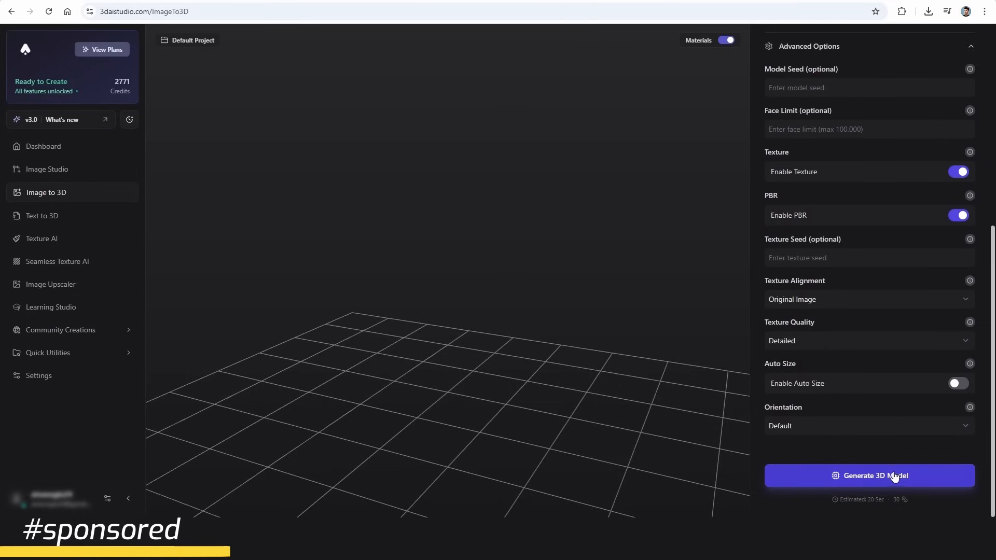
click(868, 476)
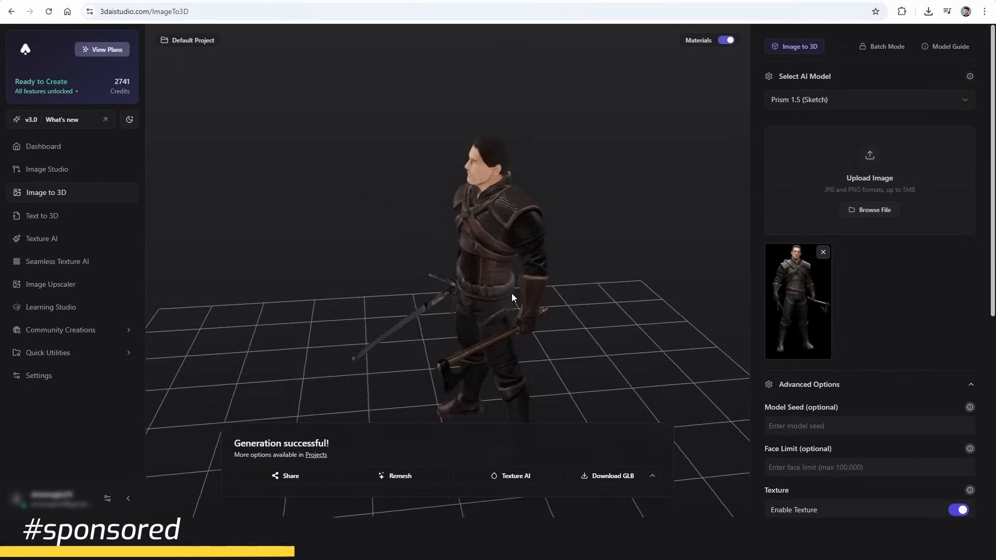
click(43, 215)
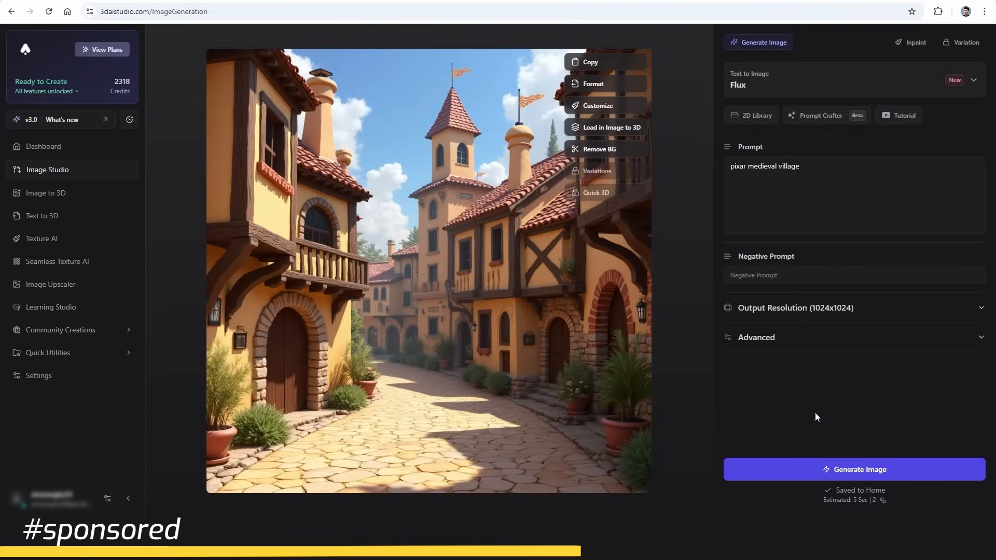
Step: Send the cat model to Texture AI and start remeshing the flame sword as FBX with textures exported separately
click(43, 214)
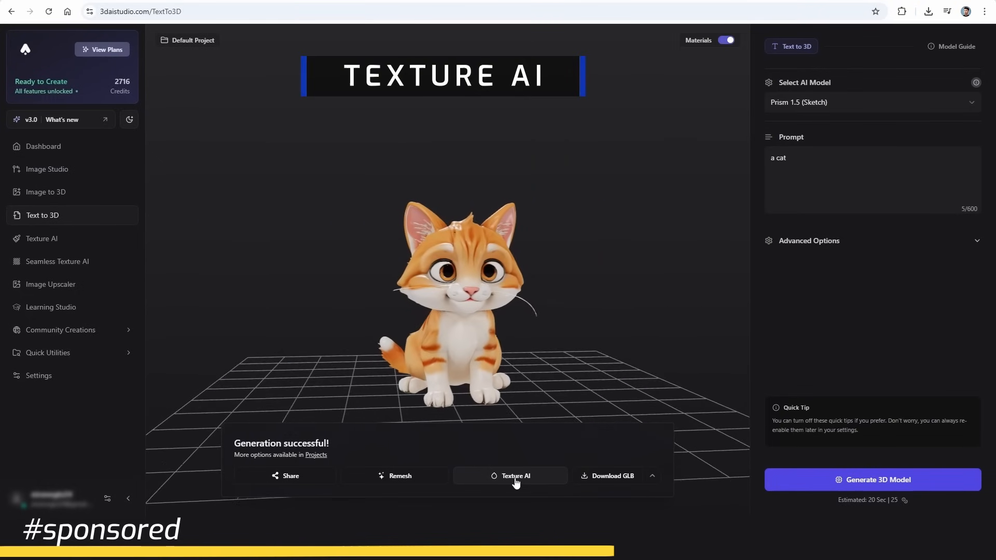
click(515, 477)
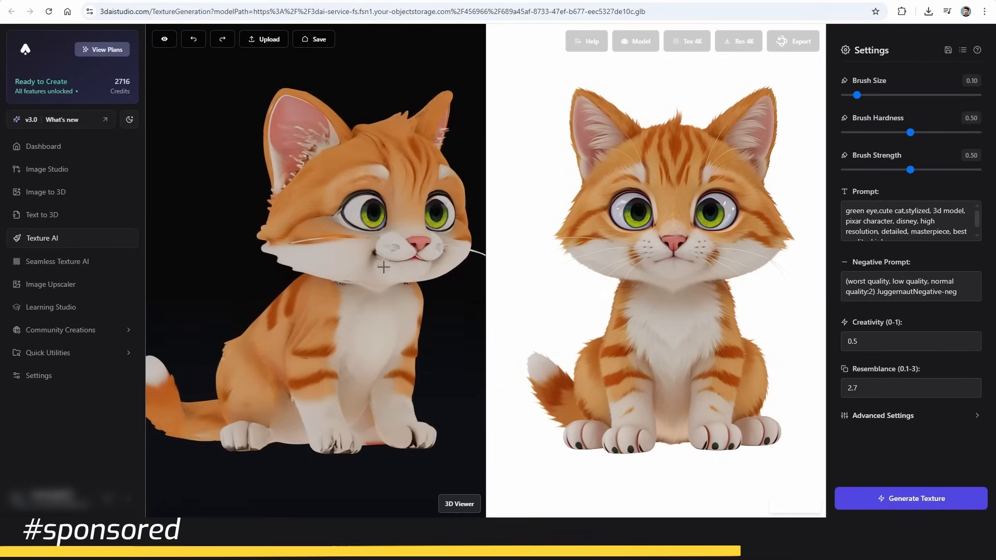
click(42, 215)
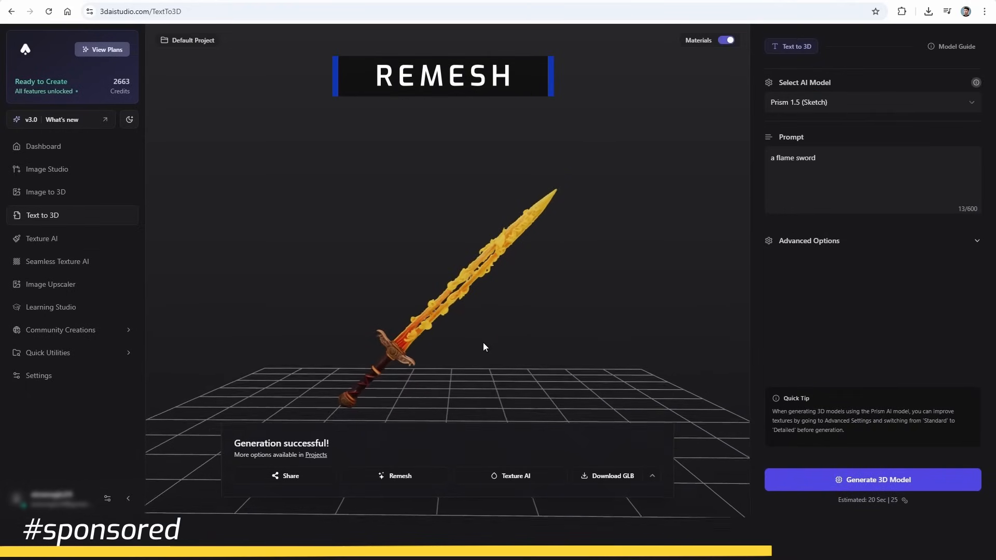
click(394, 477)
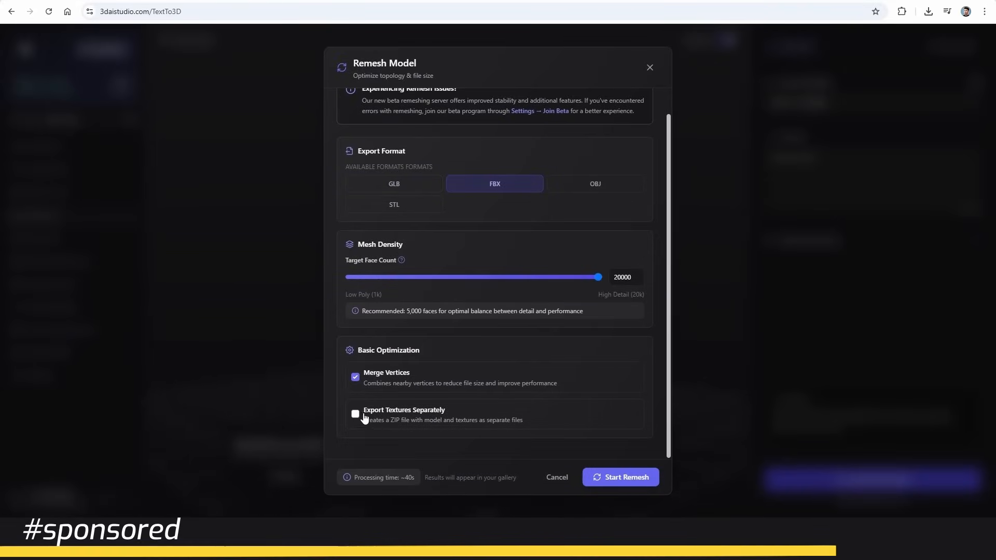
click(354, 414)
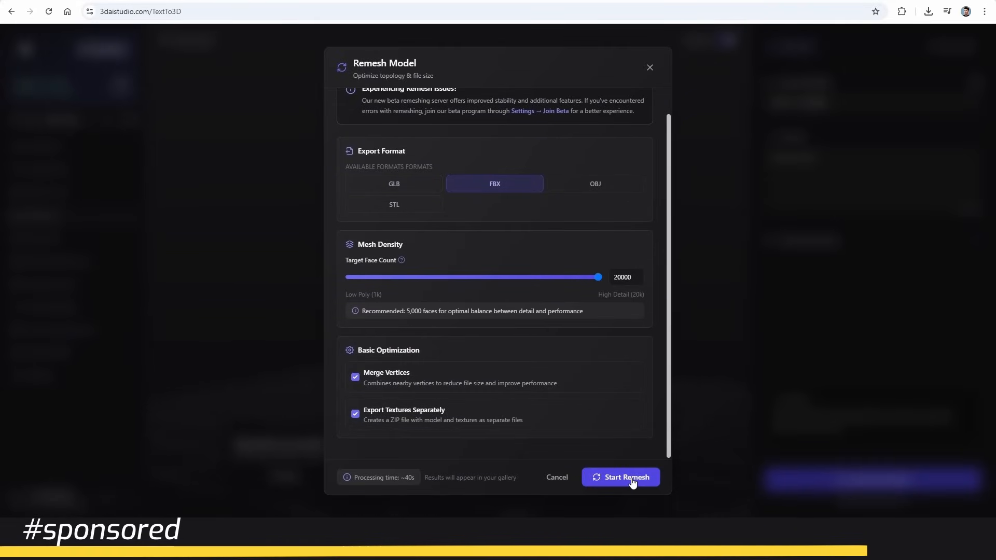
click(621, 477)
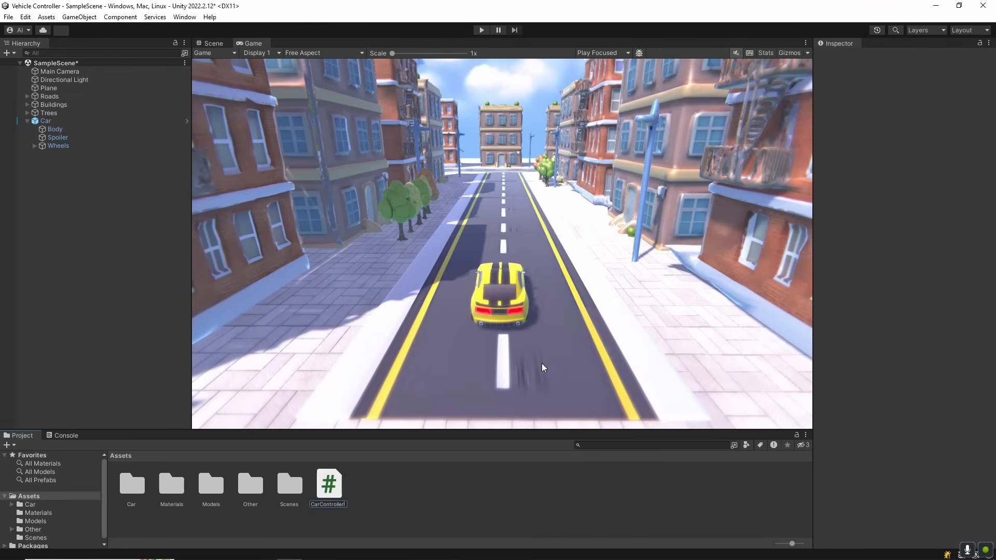
Step: Open the CarController script from the Assets folder in Visual Studio
double_click(328, 484)
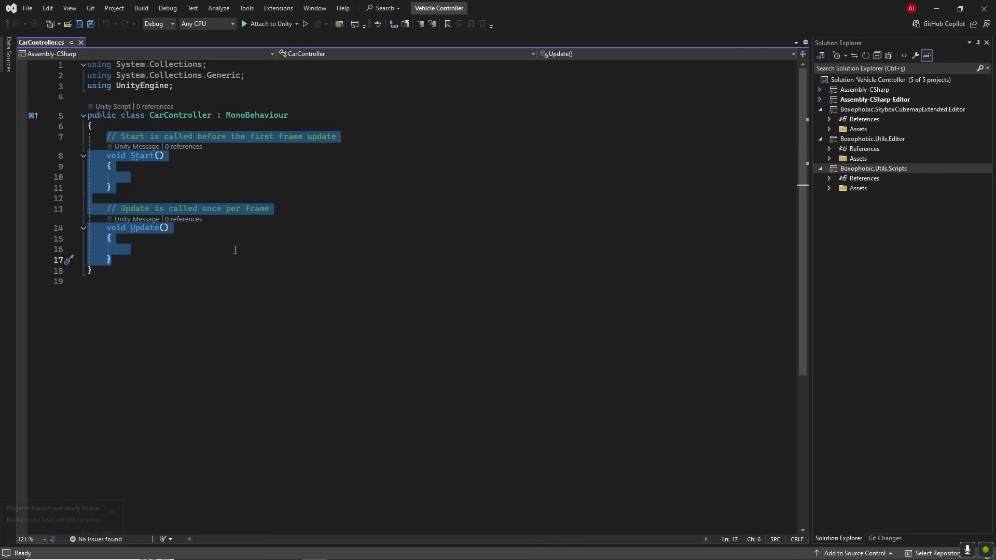
Step: Declare public float fields motorForce, brakeForce and maxSteerAngle in CarController
text(public float mootr)
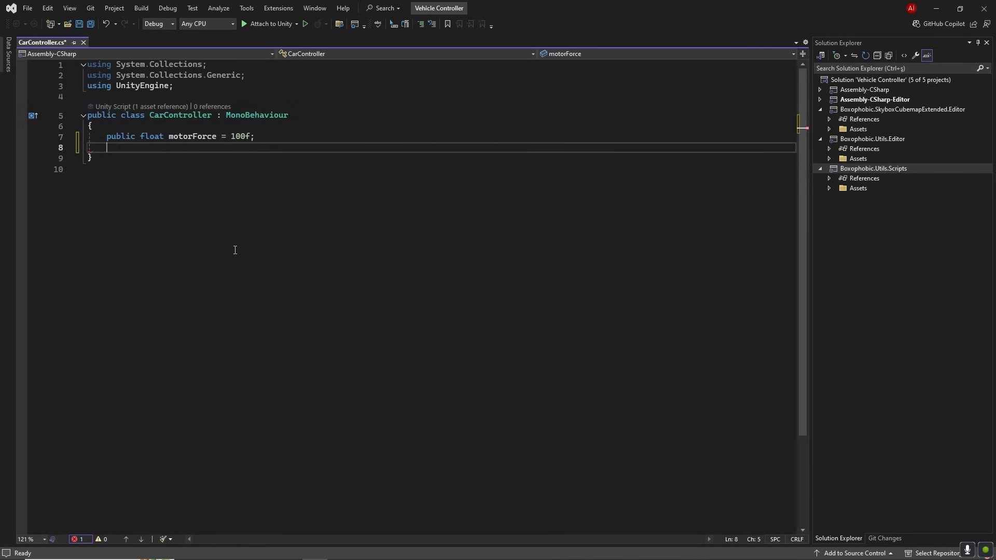
text(public float brakeForce = 1000f;)
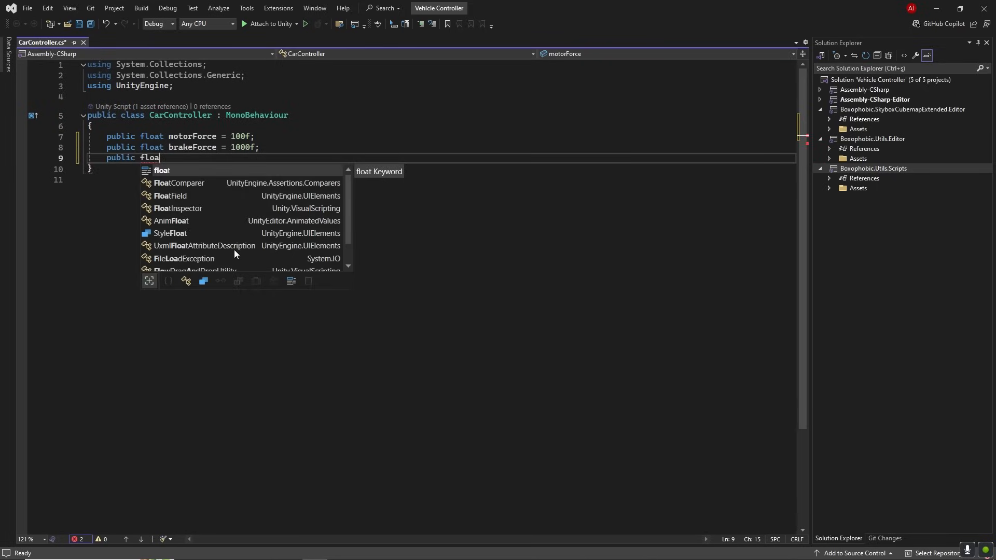
text(maxSteerAngle = 30f;)
text(public)
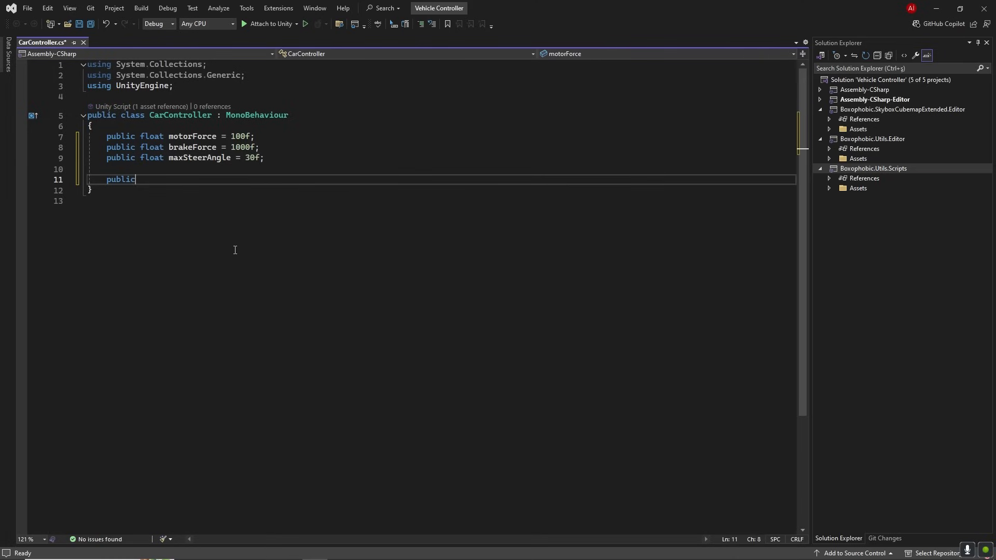
Step: Declare public WheelCollider and Transform fields for the four wheels, then save the script
text(WheelCollider frontLeftWheelCollider;)
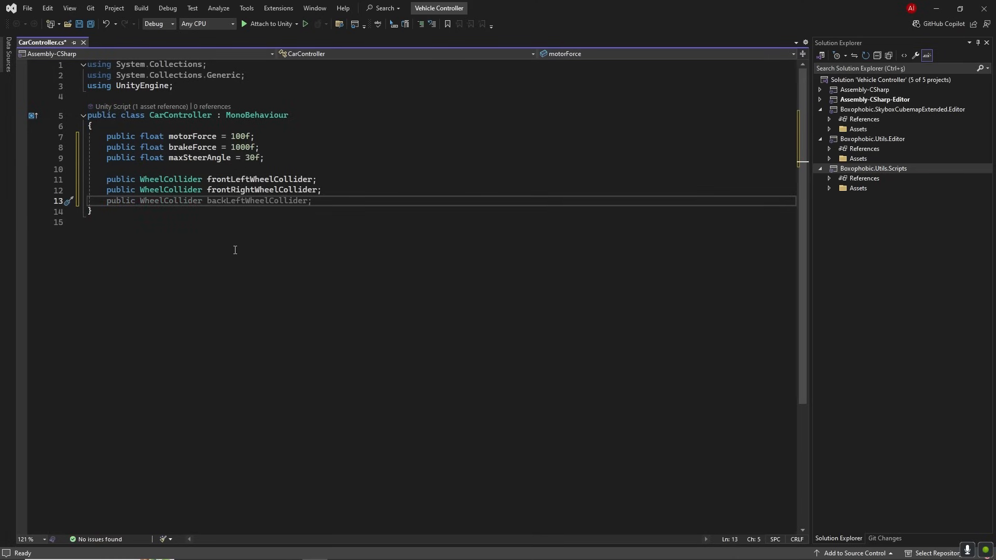
text(rearLeftWheelCollider;)
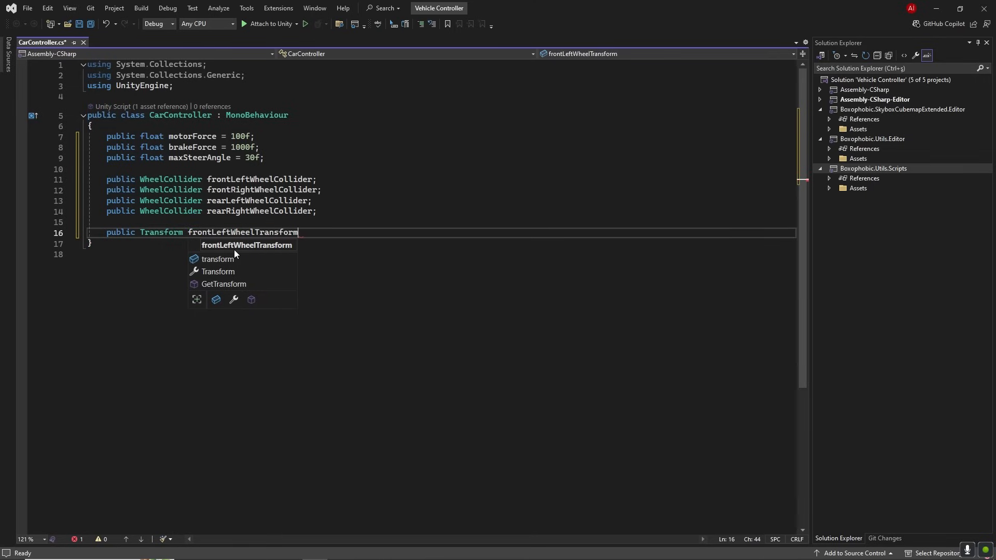
text(public Transform frontRightWheelTransform;)
text(public Transform rearLeftWheelTransform;)
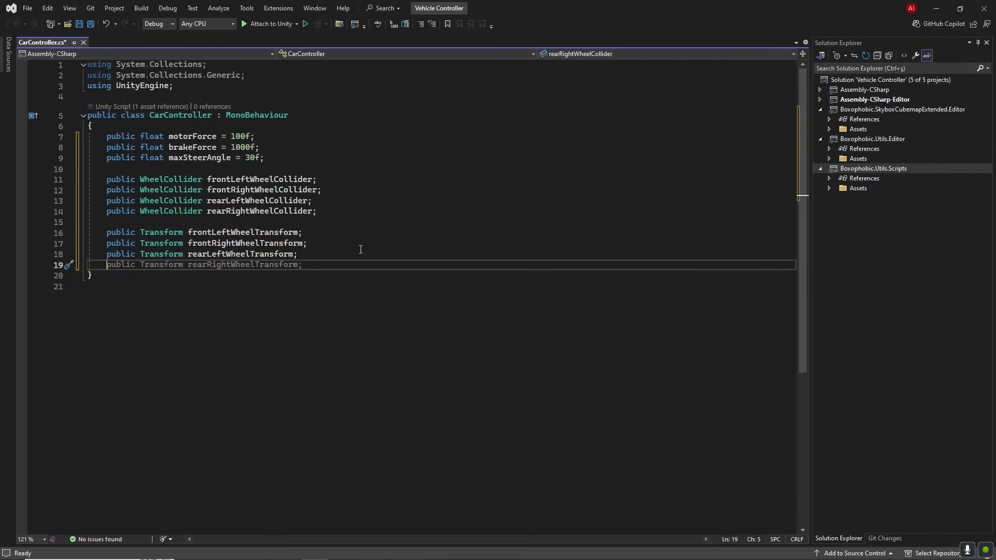
key(ctrl+s)
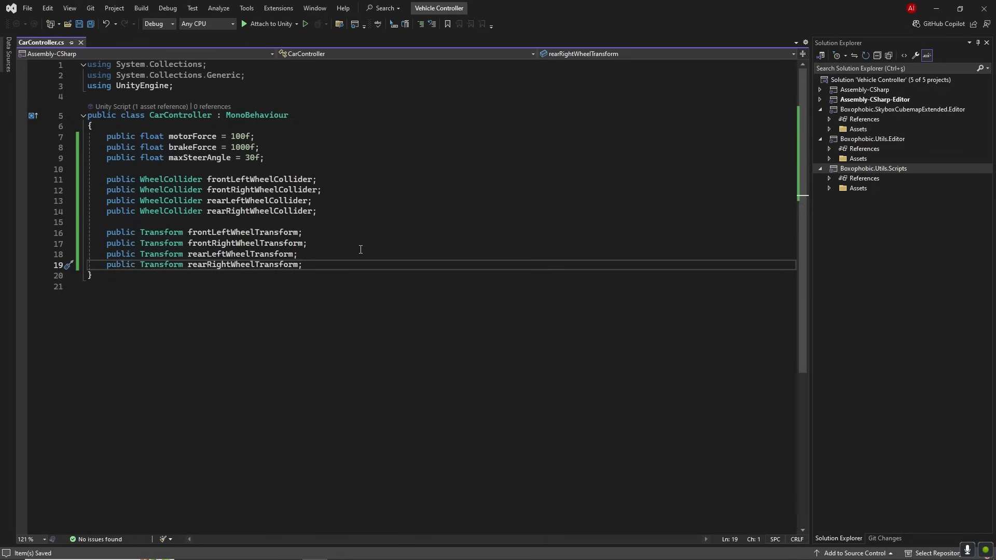
Step: Add horizontalInput and verticalInput float fields for the player input
text(public float horizontal)
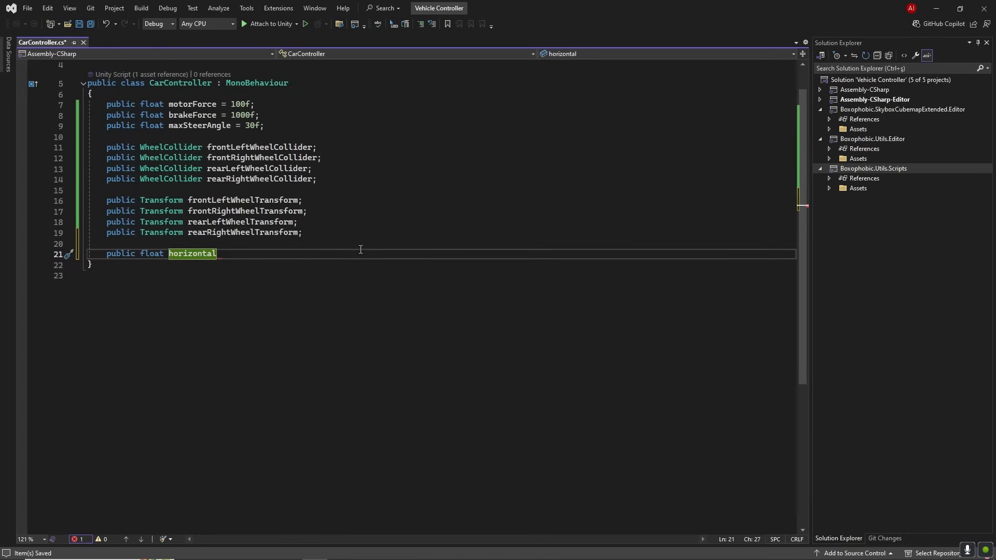
text(Input;)
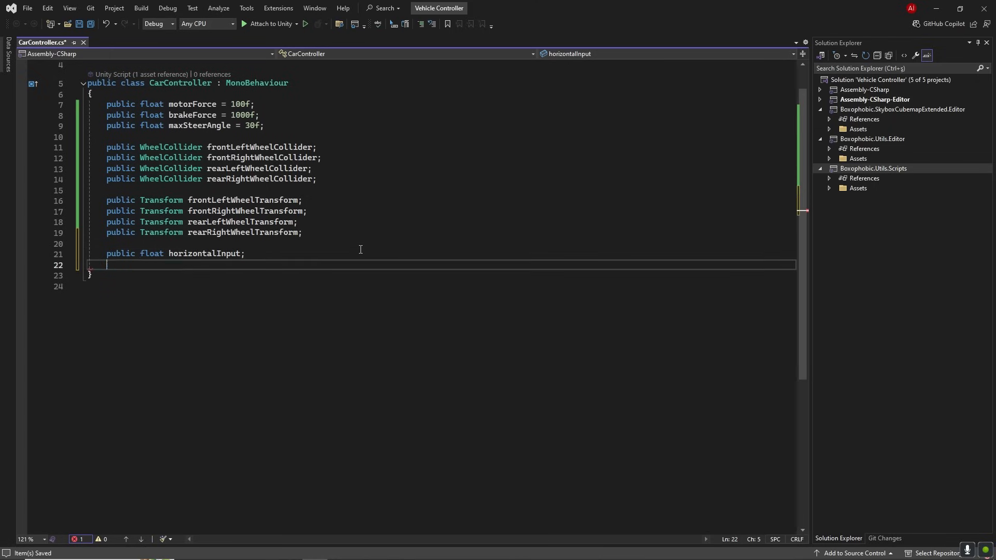
text(public float verticalInput;)
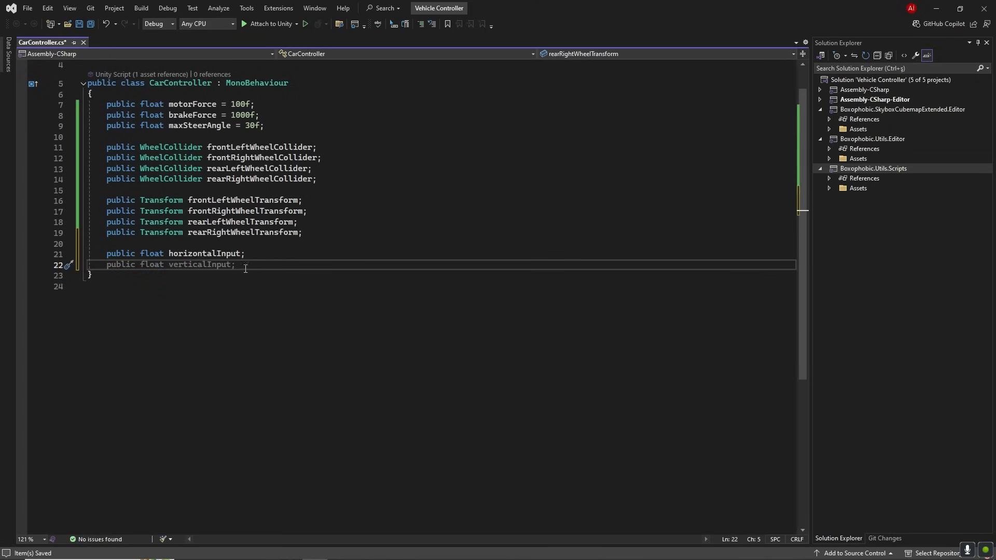
text(private float)
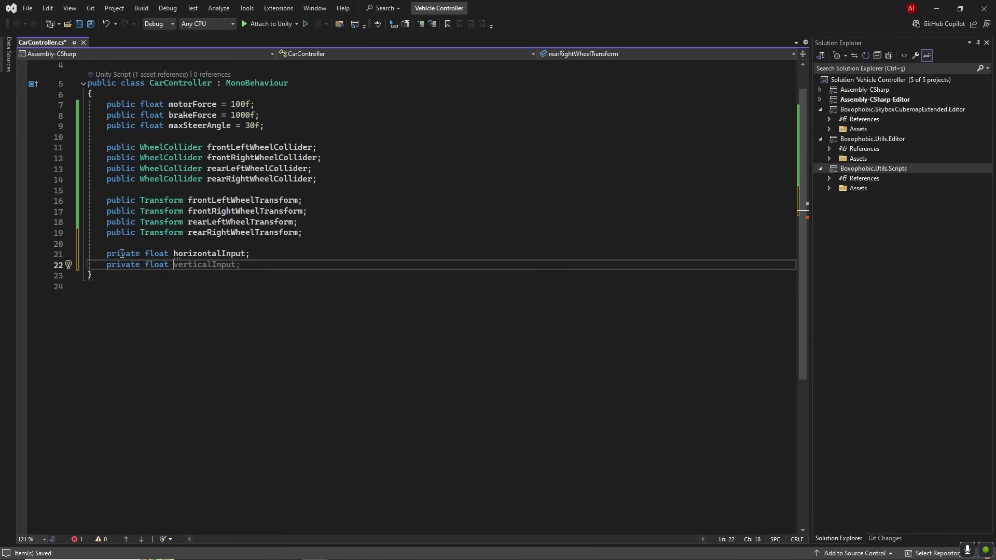
key(enter)
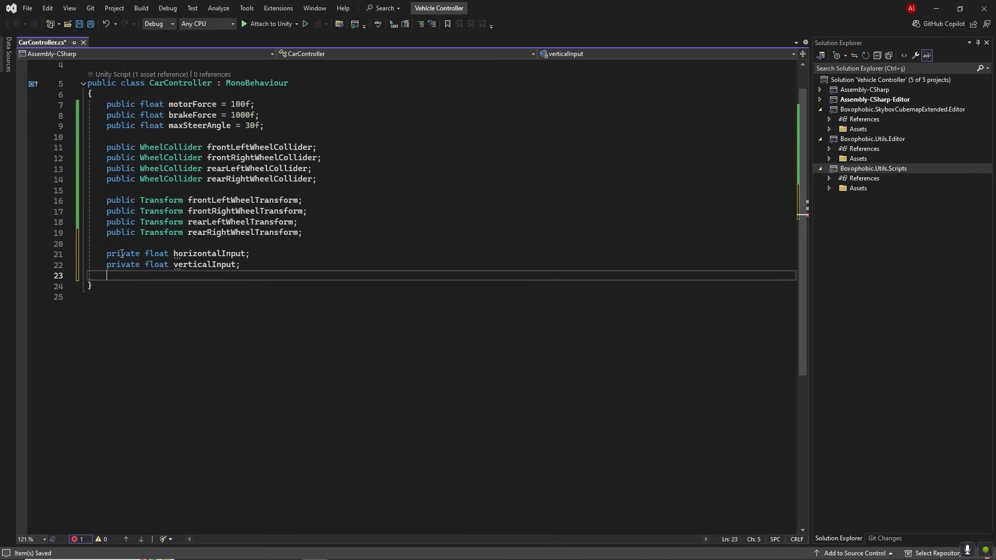
Step: Add private fields currentSteerAngle, currentBrakeForce and a bool isBraking
text(private float c)
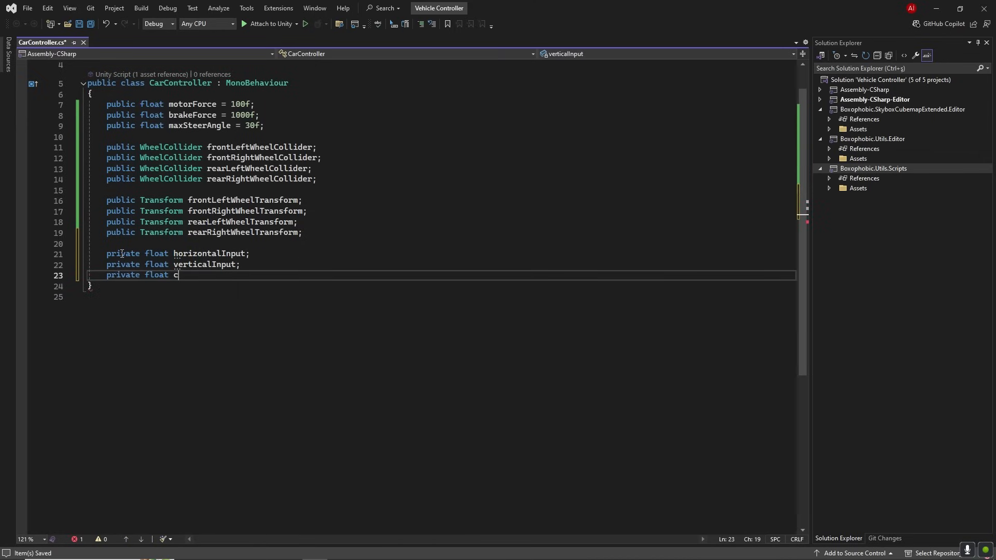
text(urrentSteerAngle;)
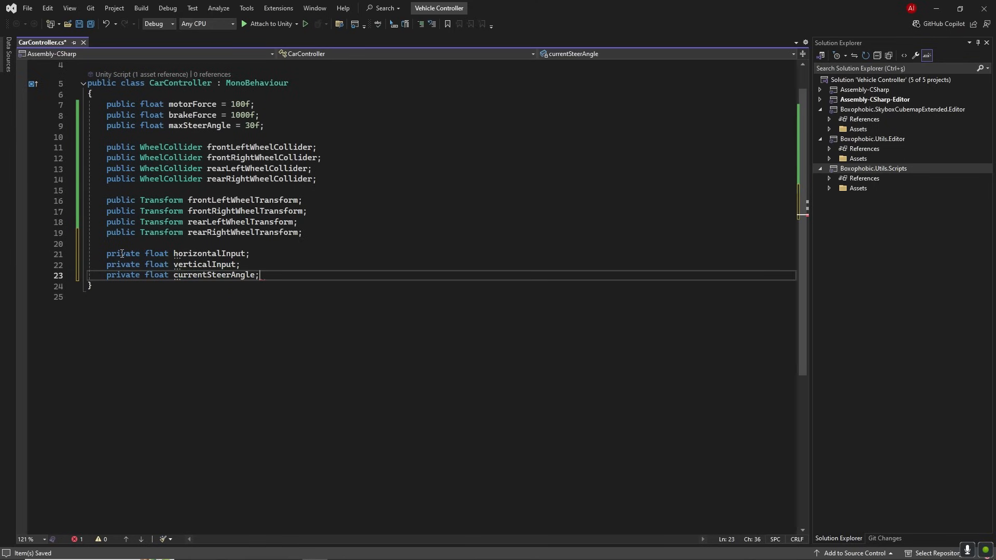
text(private float currentBrakeAngle;)
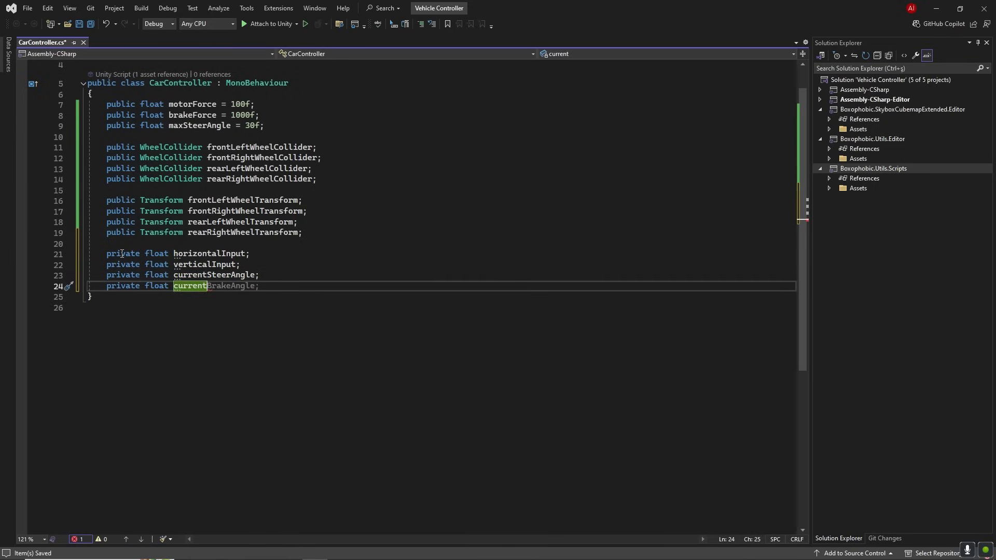
text(BrakeForce;)
text(private void)
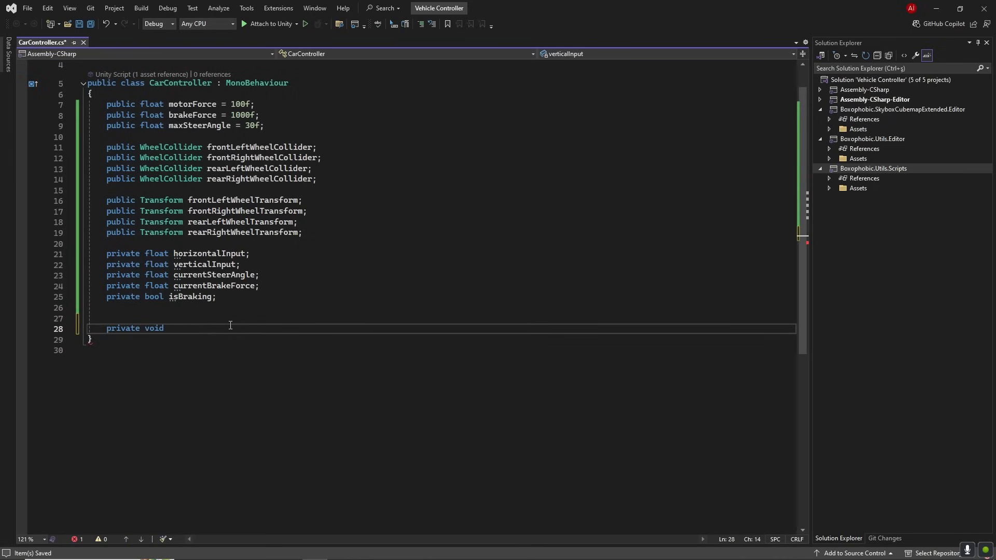
Step: Write GetInput reading the Horizontal and Vertical axes and the Space brake key
text(GetInput)
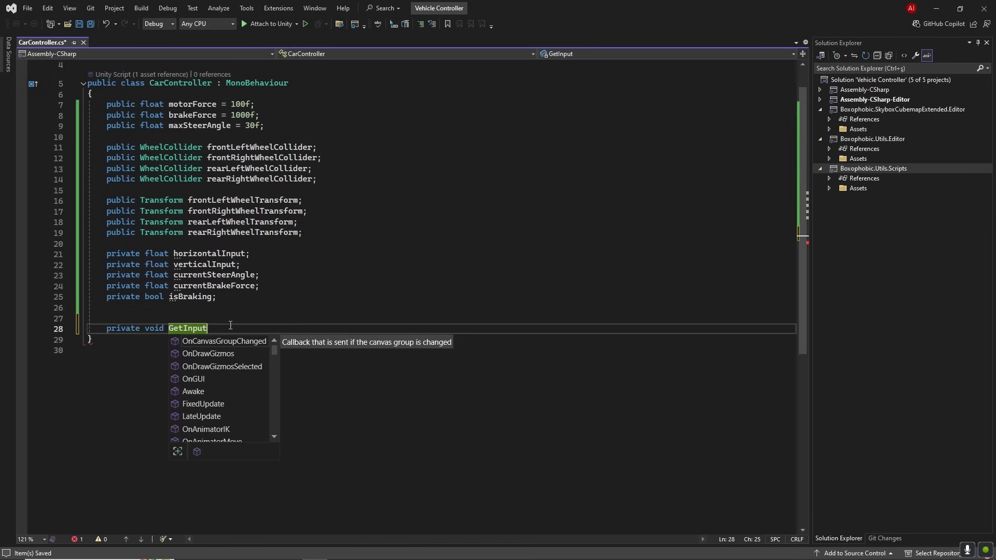
text(horizontalInput = Input.GetAxis("Horizontal");)
text(isBraking)
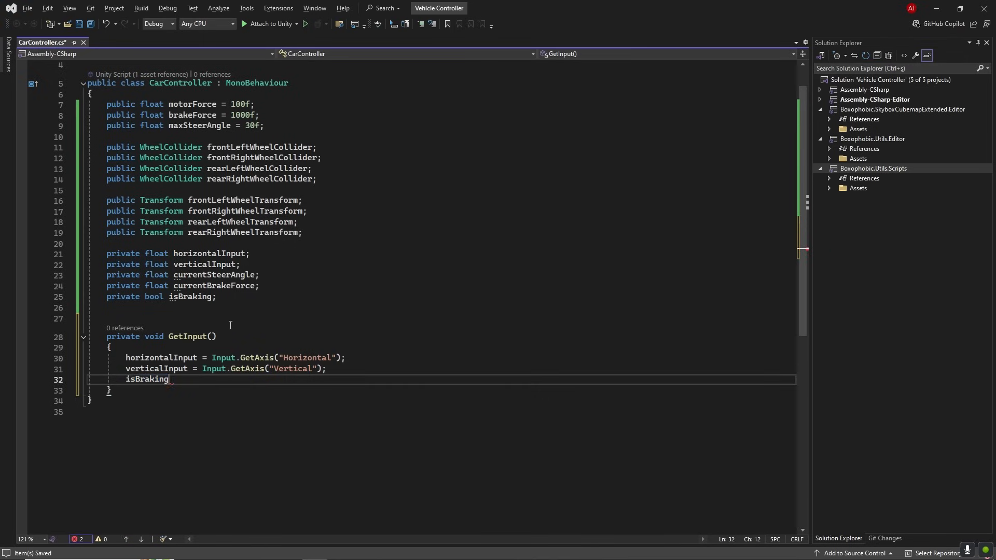
text(=Input.ge)
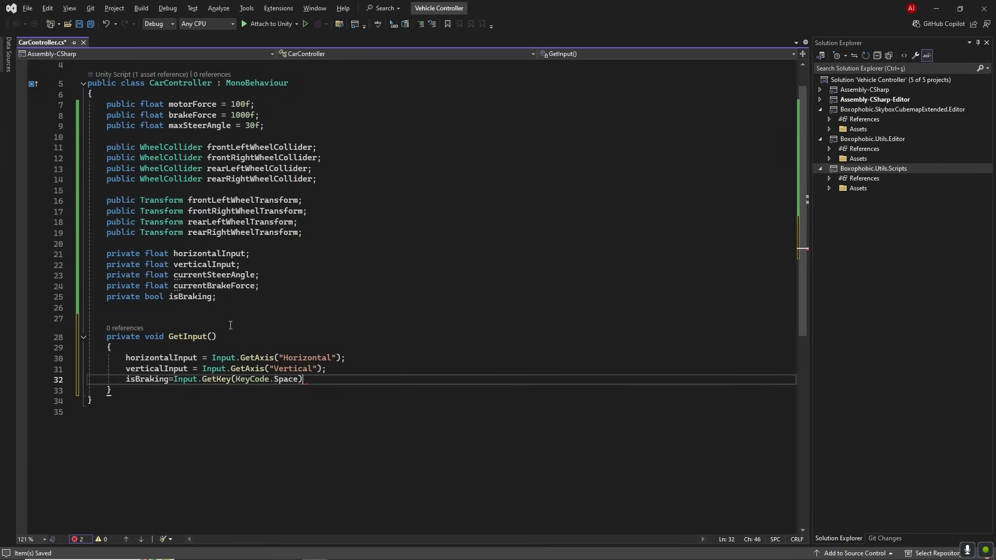
Step: Write HandleMotor setting front wheel motorTorque from verticalInput and currentBrakeForce, with an ApplyBraking call
text(private vopid HandleMotor()
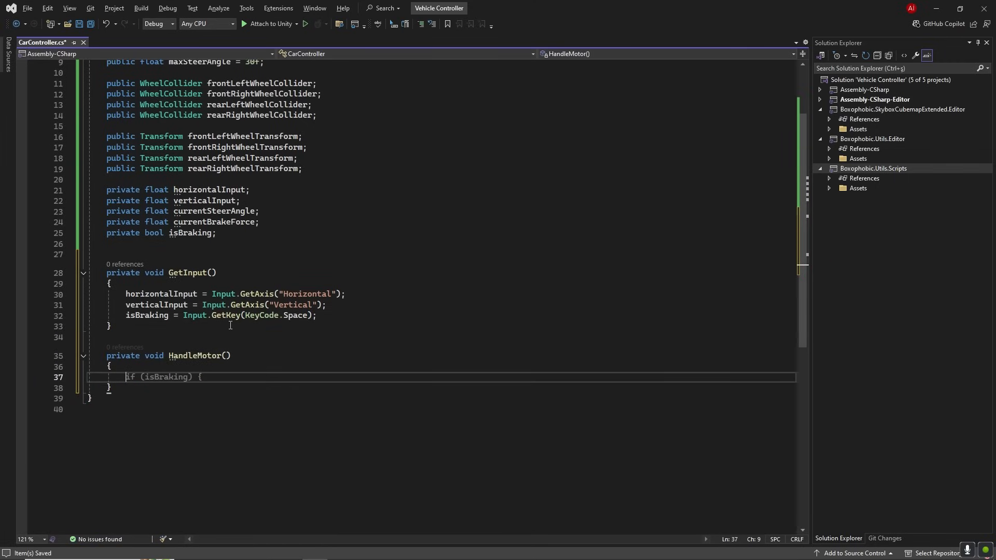
text(frontLeftWheelCollider.mo)
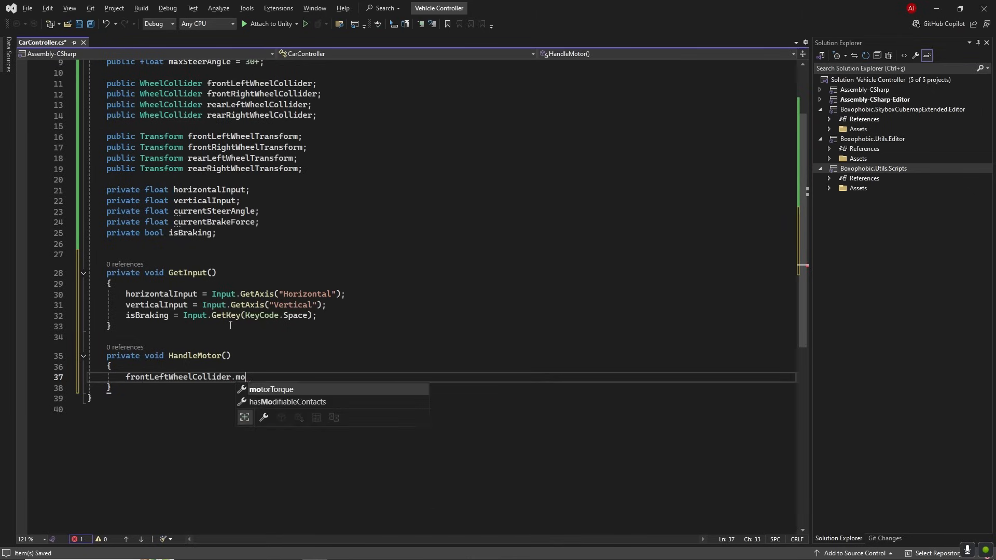
text(torTorque=verticalInput*motorForce;)
text(frontRightWheelCollider)
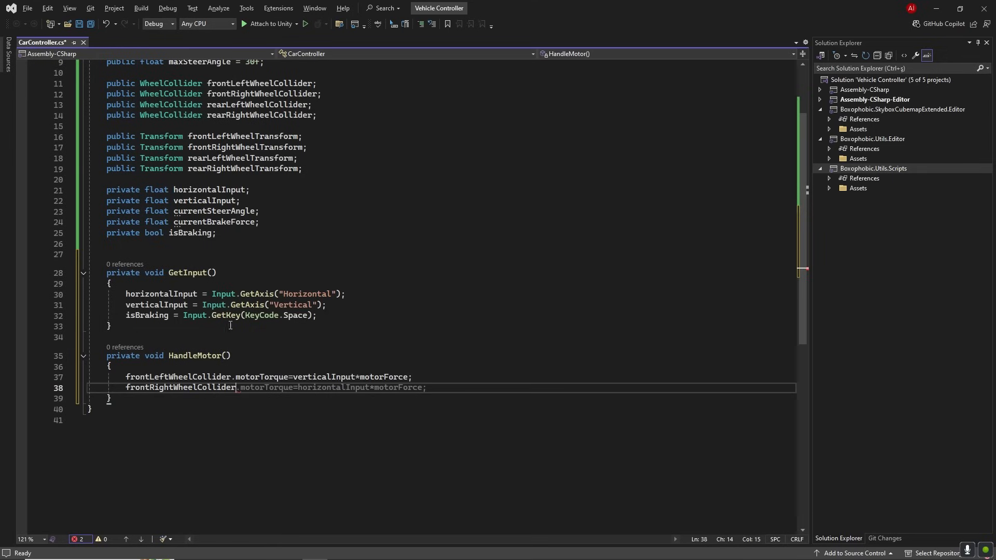
text(currentBrakeForce=isBraking? brakeForce : 0f;)
text(//App)
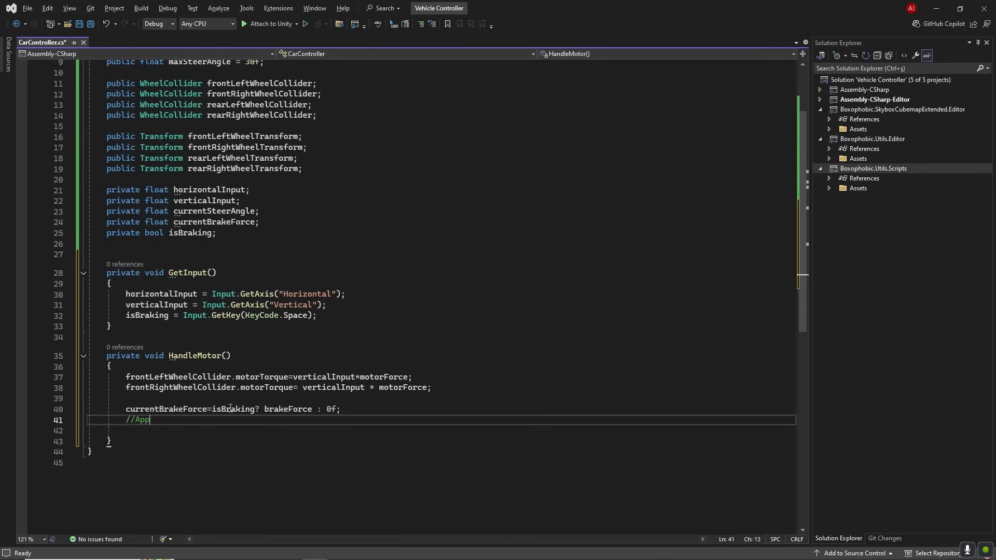
text(lyBraking())
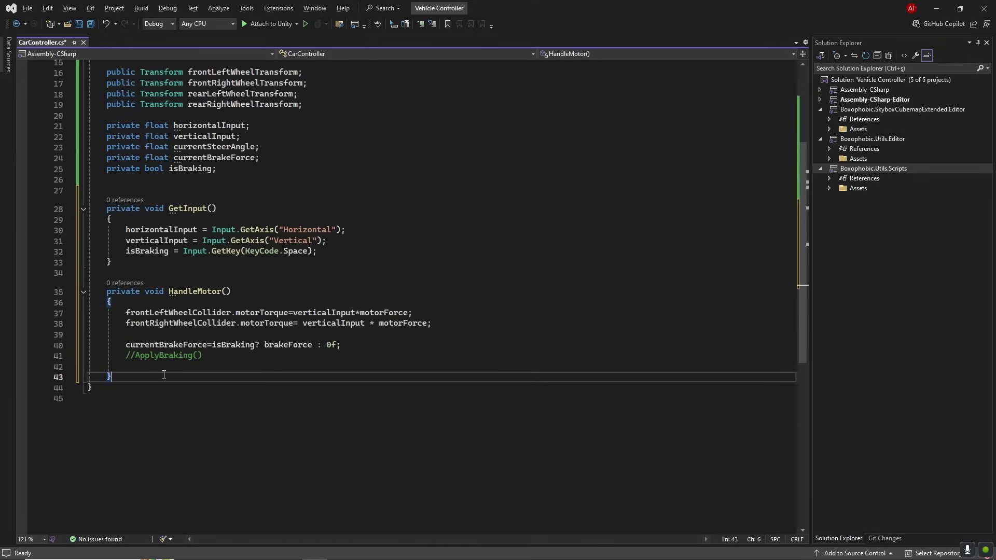
Step: Write ApplyBraking assigning brakeTorque = currentBrakeForce on all four wheel colliders
text(private void ApplyBraking()
text(frontLeftWheelCollider.)
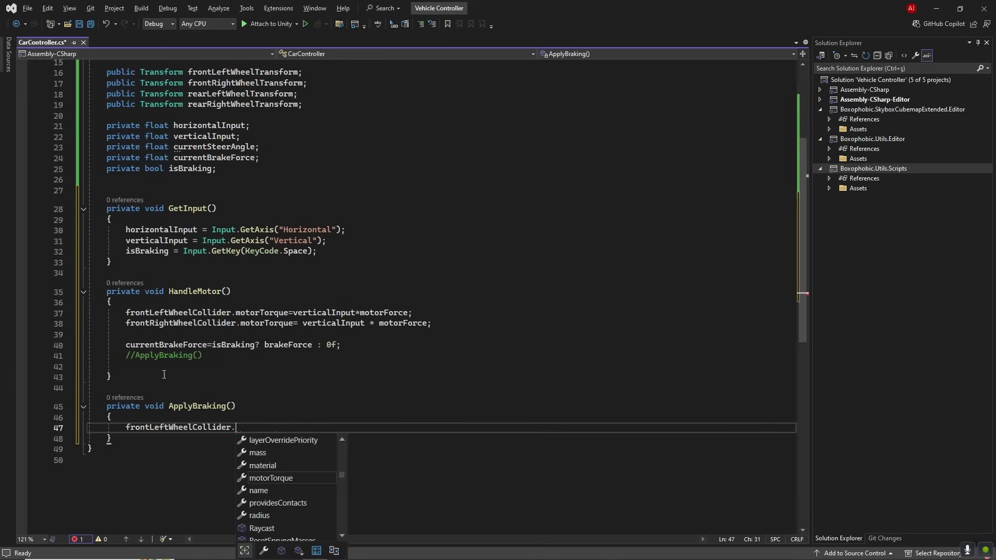
text(brakeTorque = currentBrakeForce;)
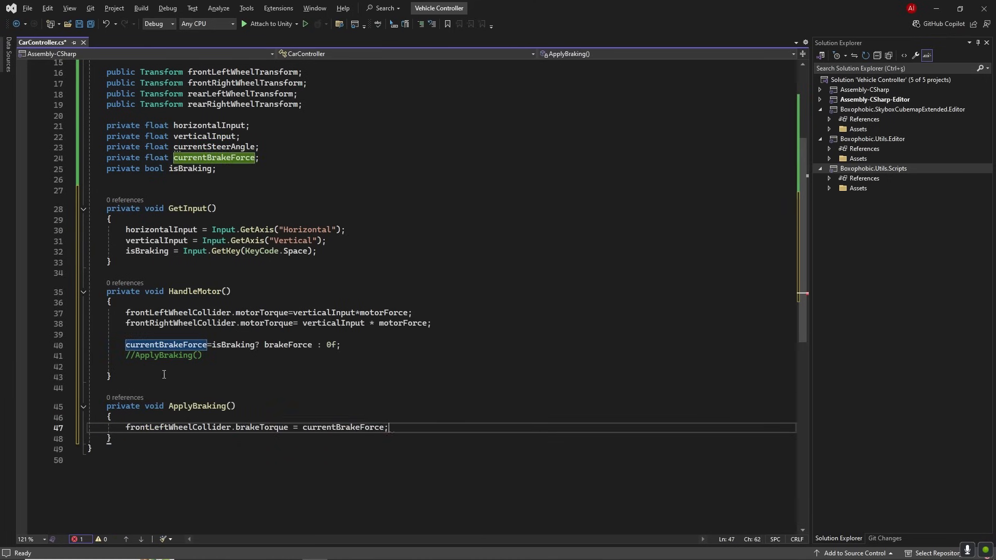
text(frontRightWheelCollider.brakeTorque=currentBrakeForce;)
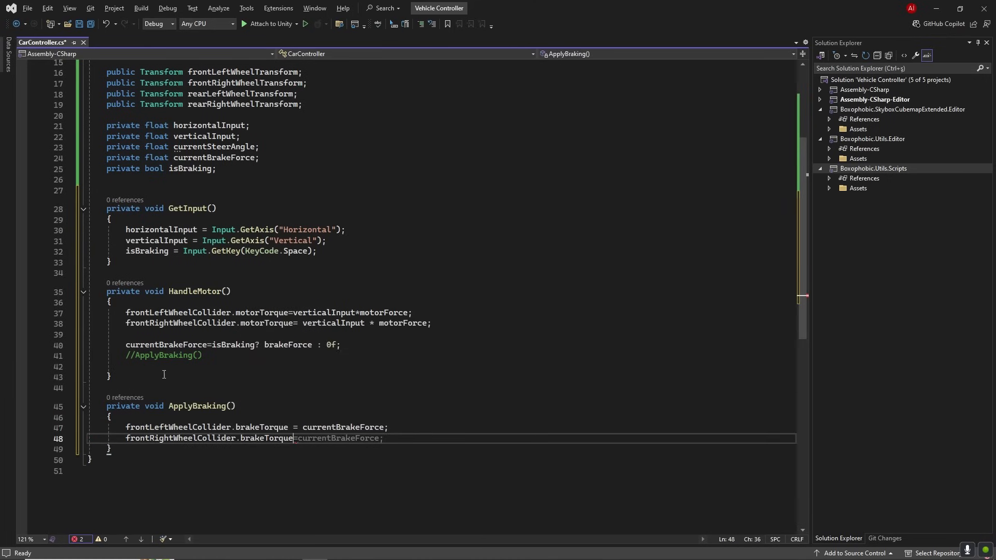
text(rearLeftWheelCollider.brakeTorque=currentBrakeForce;)
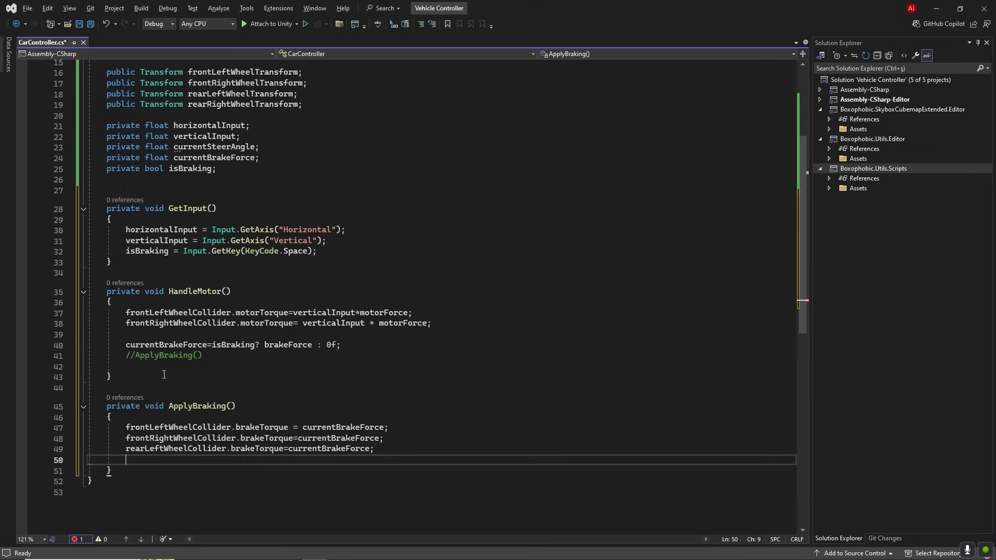
text(rearRightWheelCollider.brakeTorque=currentBrakeForce;)
text(privarte)
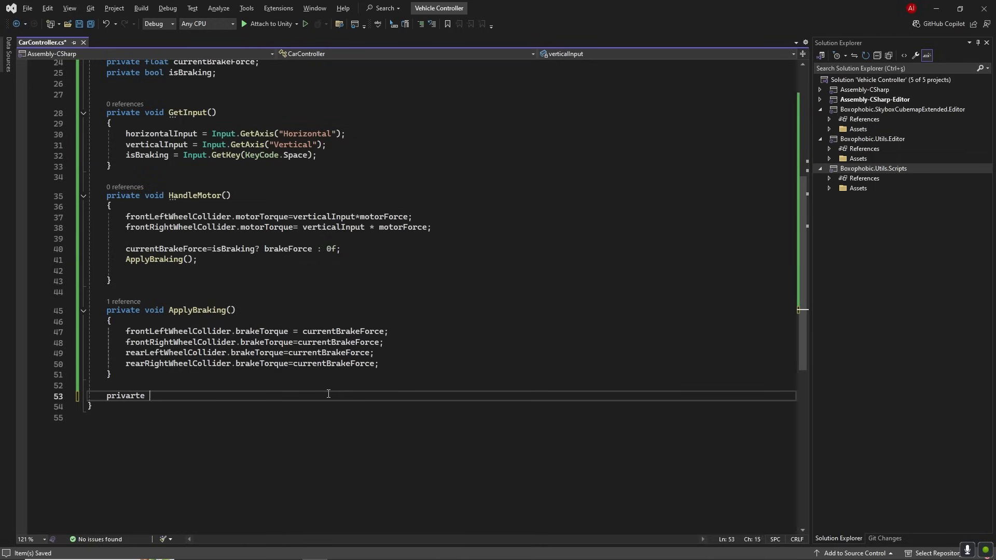
Step: Begin HandleSteering computing currentSteerAngle from maxSteerAngle and the horizontal input
text(private void HandleSteering()
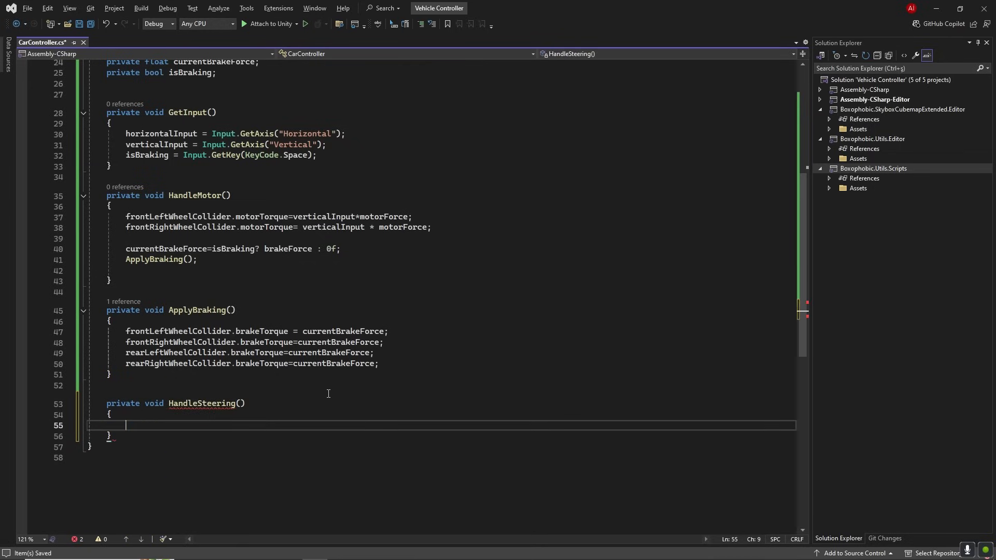
text(currentSteerAngle = Time.time;)
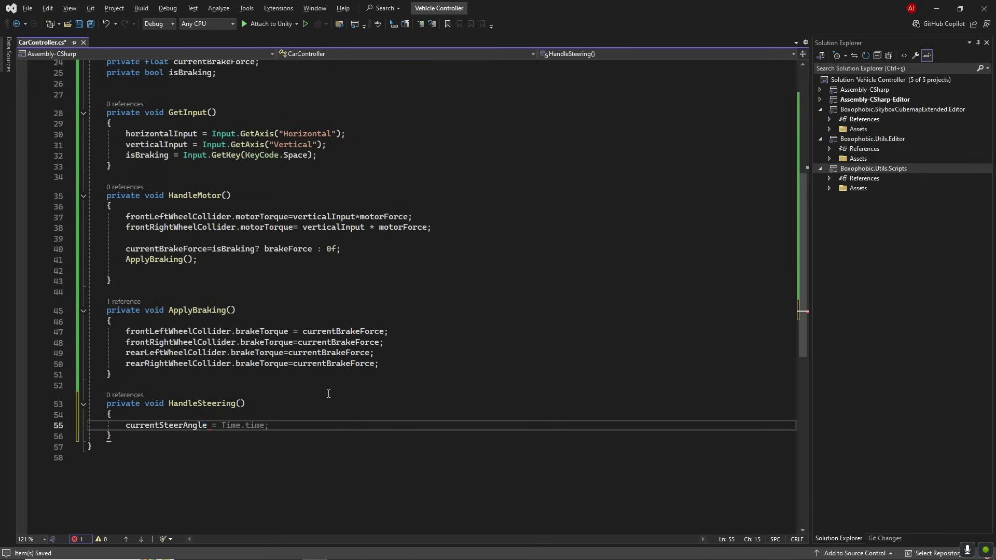
text(maxSteerAngle*horizontalInput)
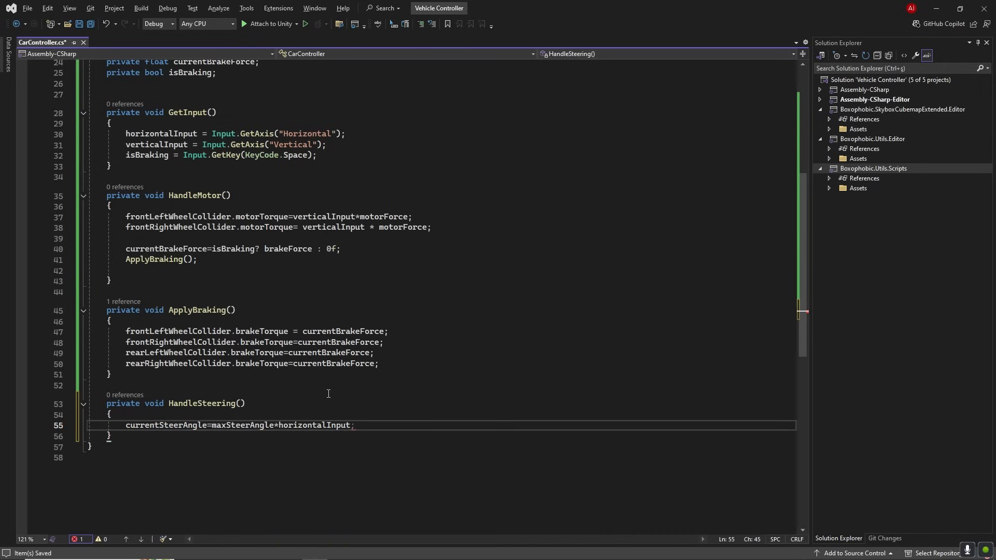
Step: Set the front left wheel's steerAngle to currentSteerAngle and the front right's to -currentSteerAngle
text(frontRightWheelCollider = new WheelCollider()
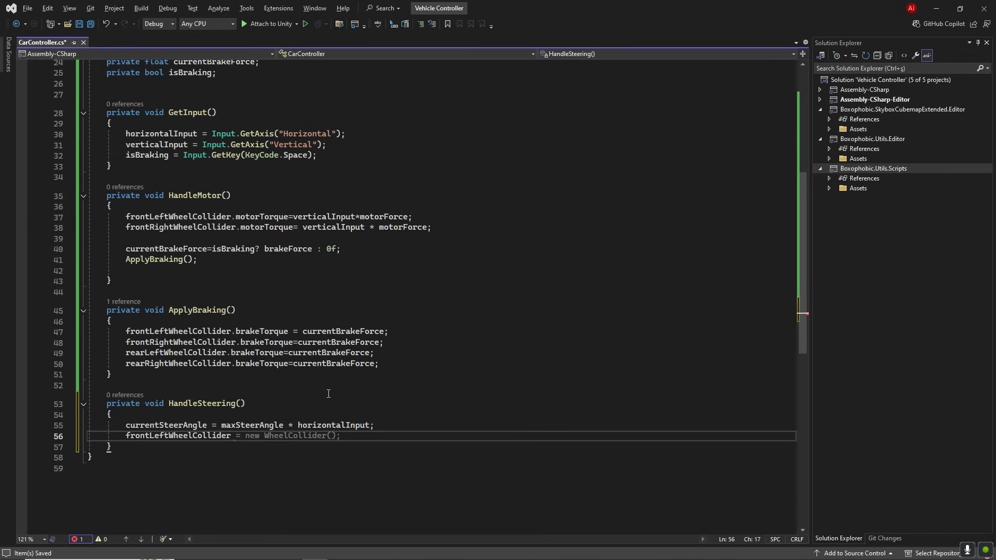
text(.steerAngle=currentSteerAngle;)
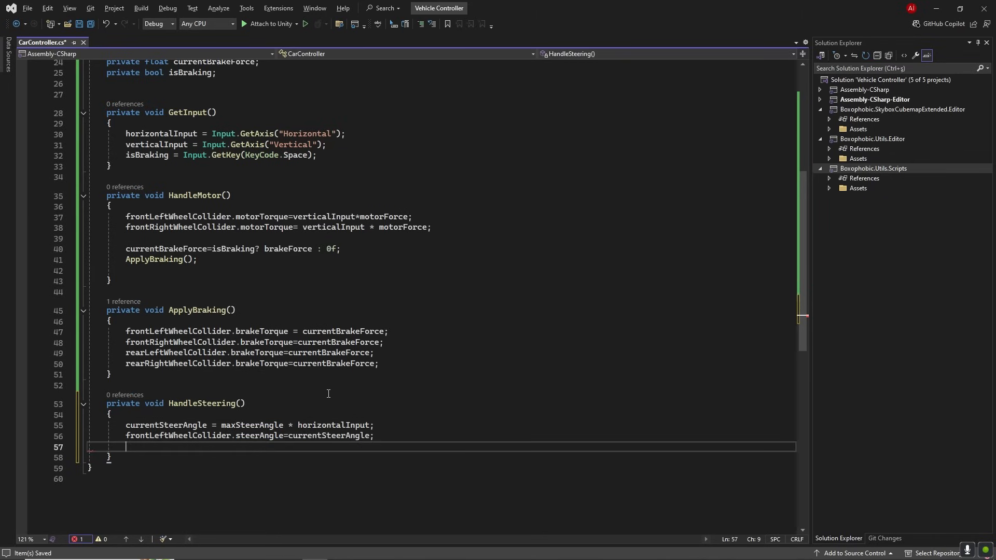
text(frontRightWheelCollider)
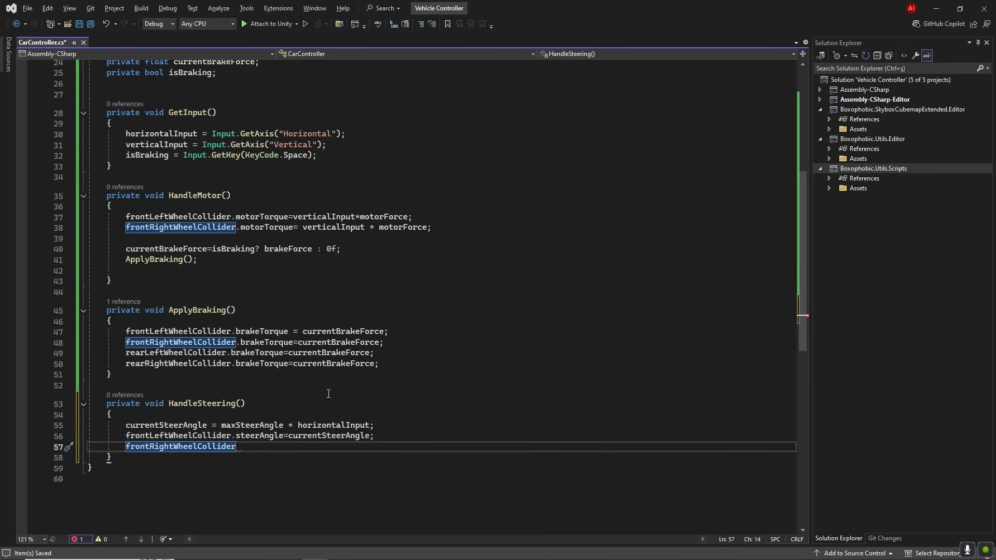
text(.steerAngle=-currentSteerAngle;)
text(private void UpdateSingleWheel()
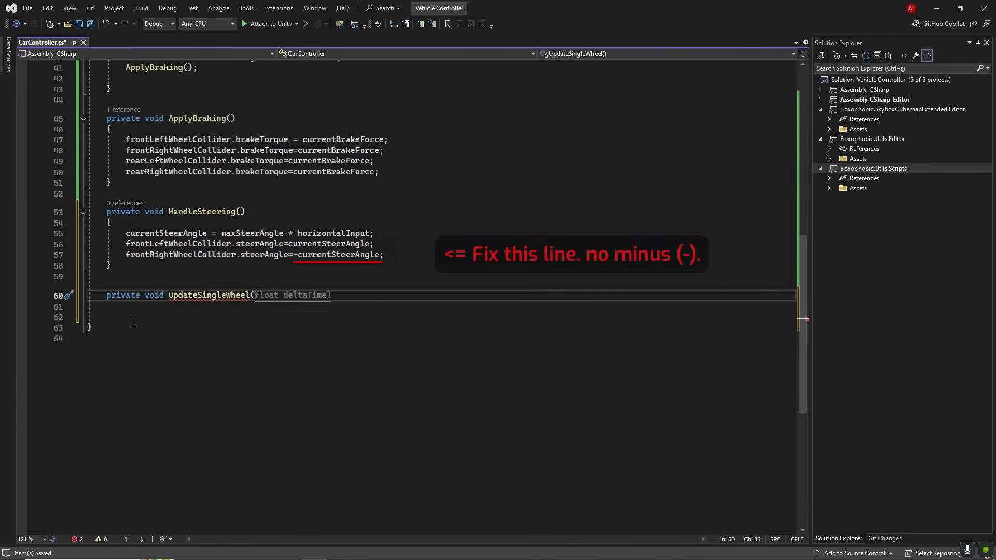
Step: Write UpdateSingleWheel(WheelCollider, Transform) using GetWorldPose(out pos, out rot) to set the transform's position and rotation
text(WheelCollider wheelCollider)
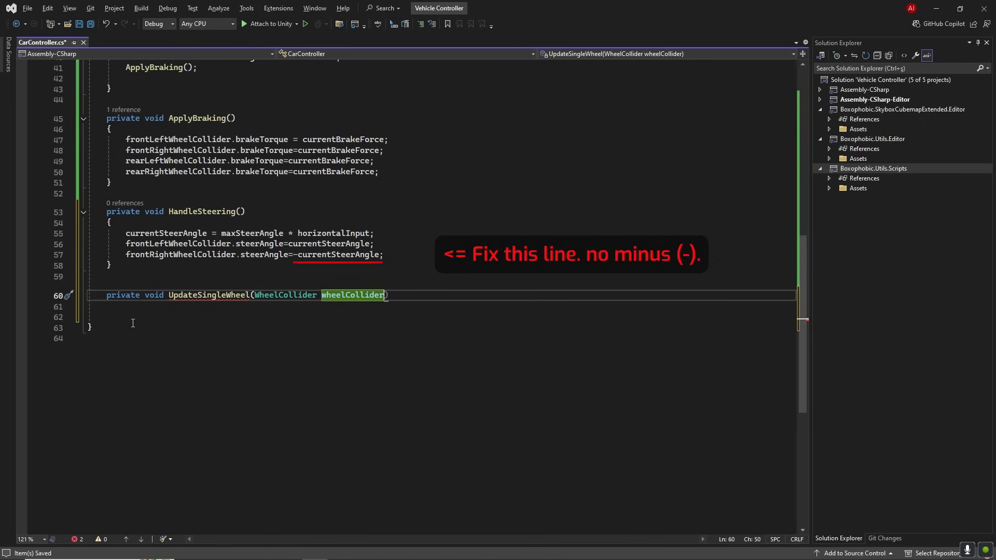
text(, Transform wheelTransform)
click(439, 316)
text(Vector3 pos;)
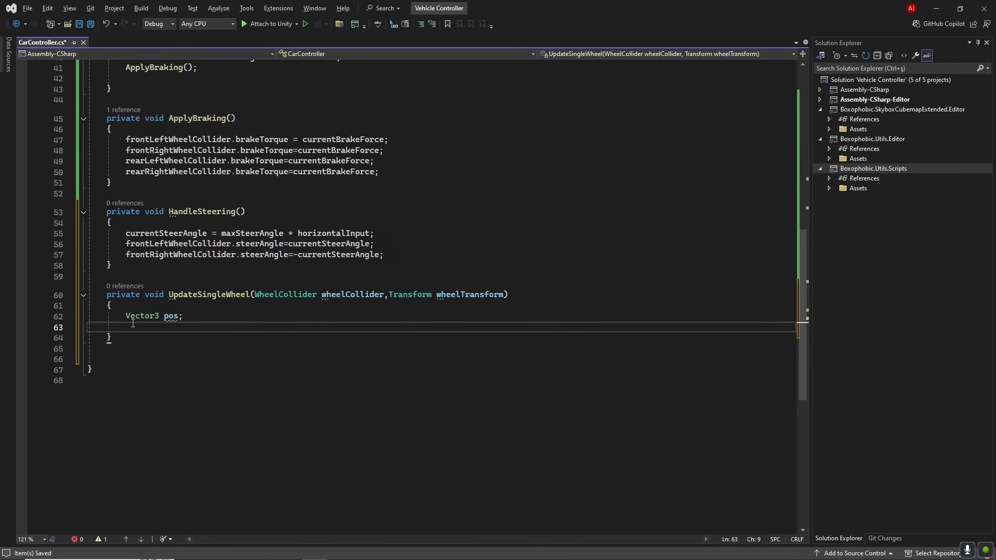
text(Quaternion quat;)
text(wheelCollider)
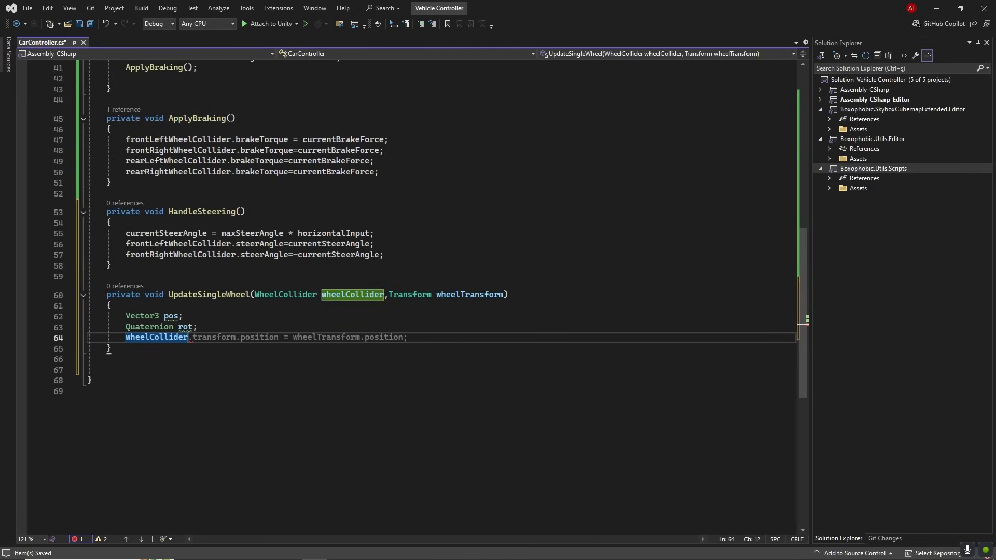
text(.GetWorldPose(out pos, out rot);)
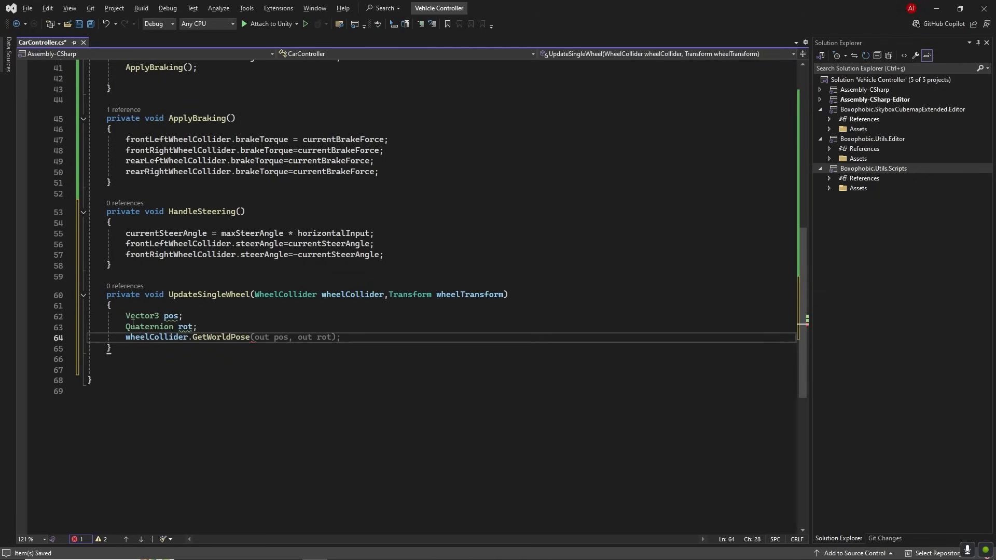
text(wheelTransform.position = pos;)
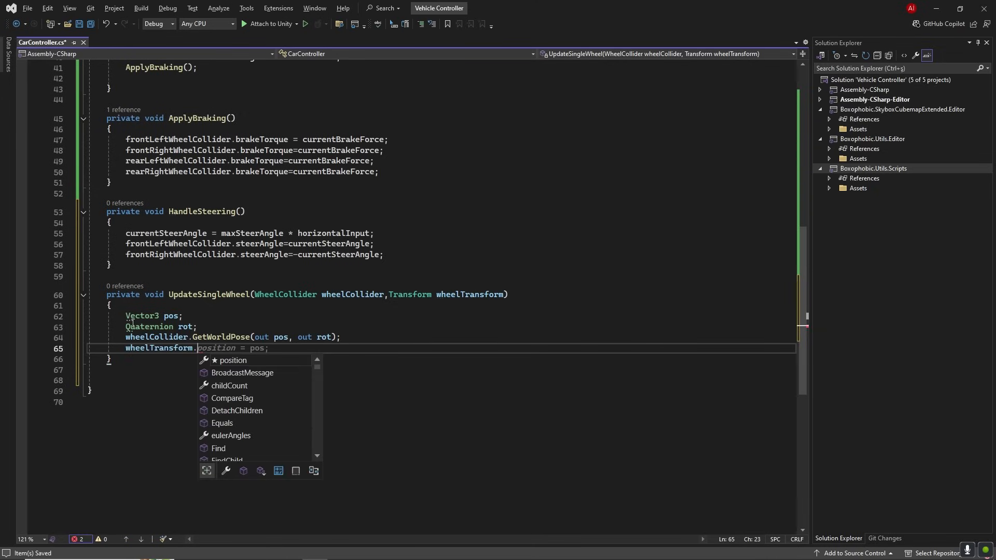
text(wheelTransform.rotation = rot;)
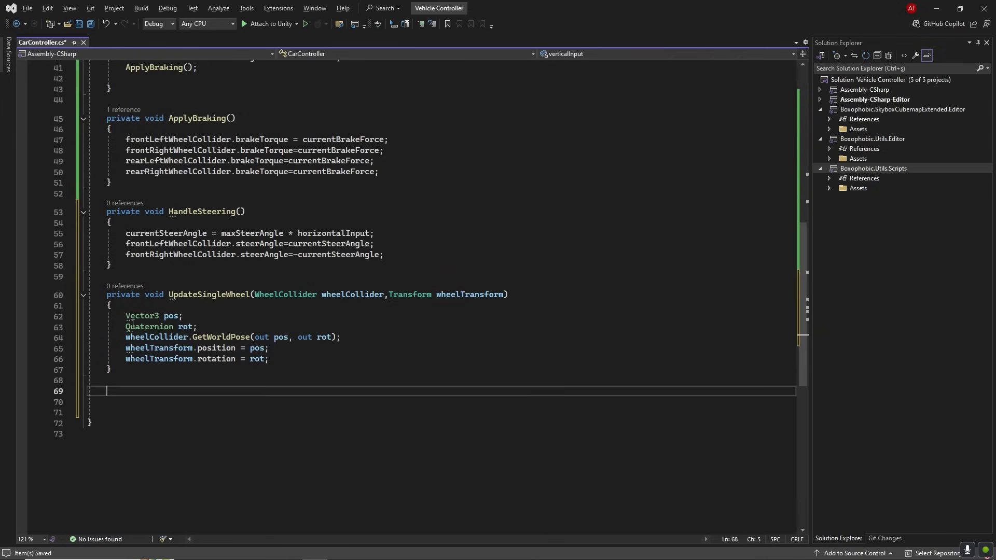
Step: Write UpdateWheels calling UpdateSingleWheel for each wheel collider with its matching wheel transform
text(private void Update)
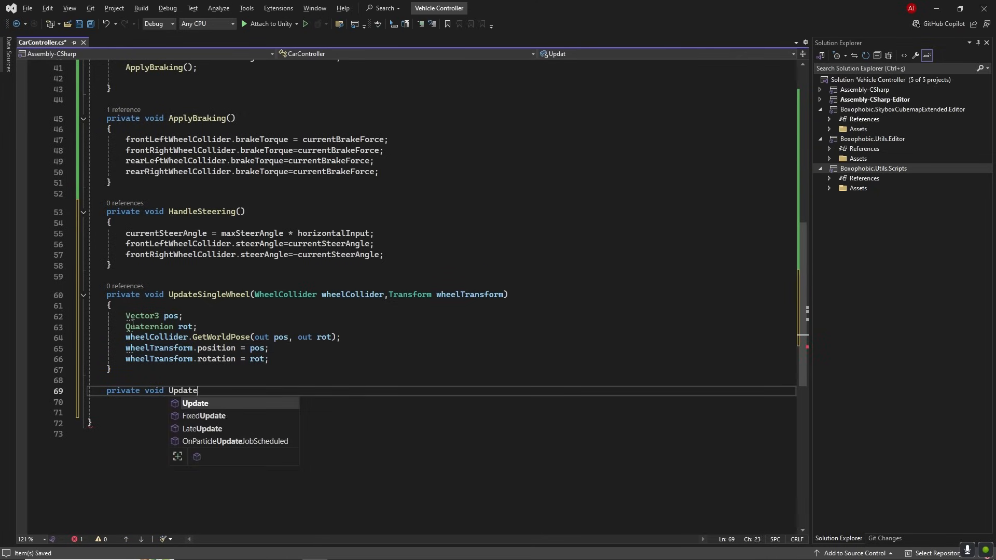
text(Wheels() { })
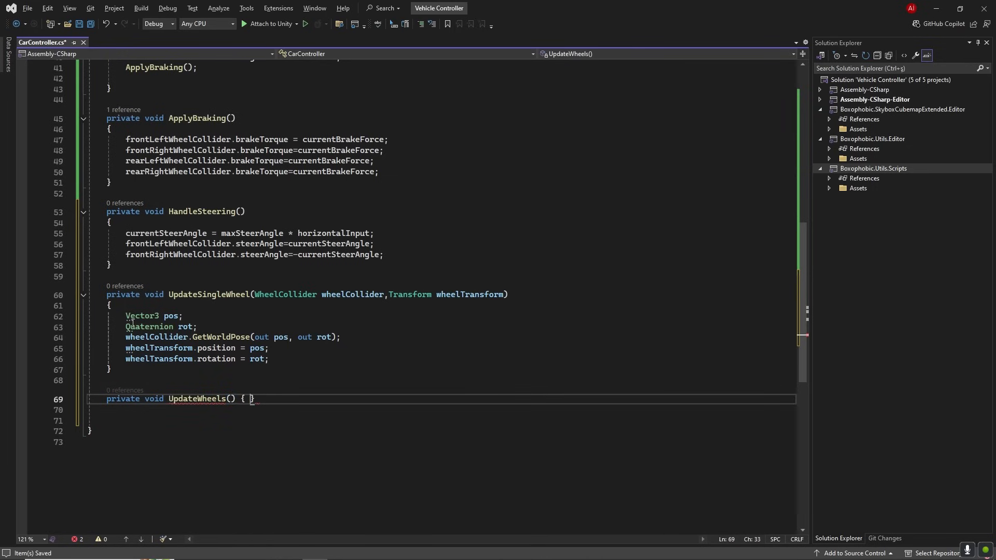
text(UpdateSingleWheel()
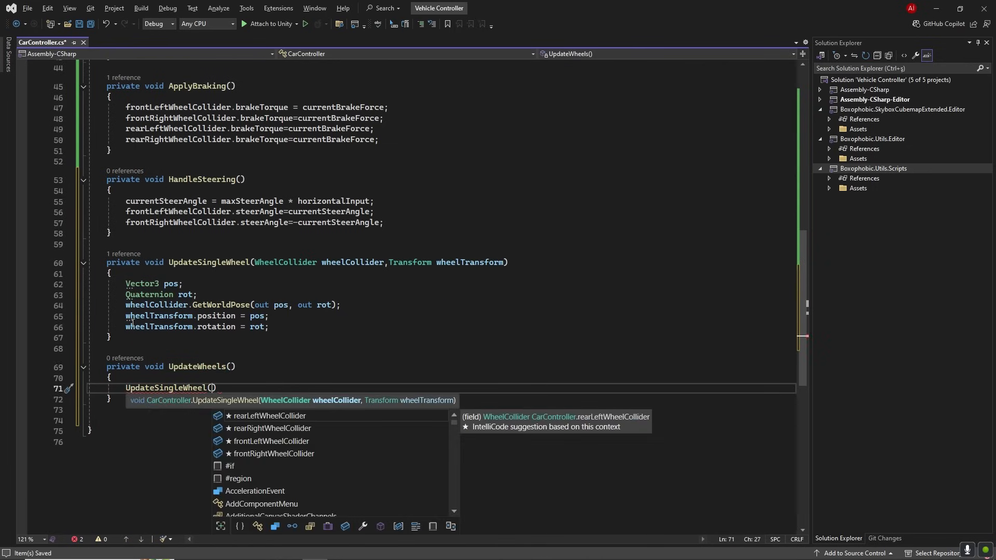
text(frontLeftWheelCollider)
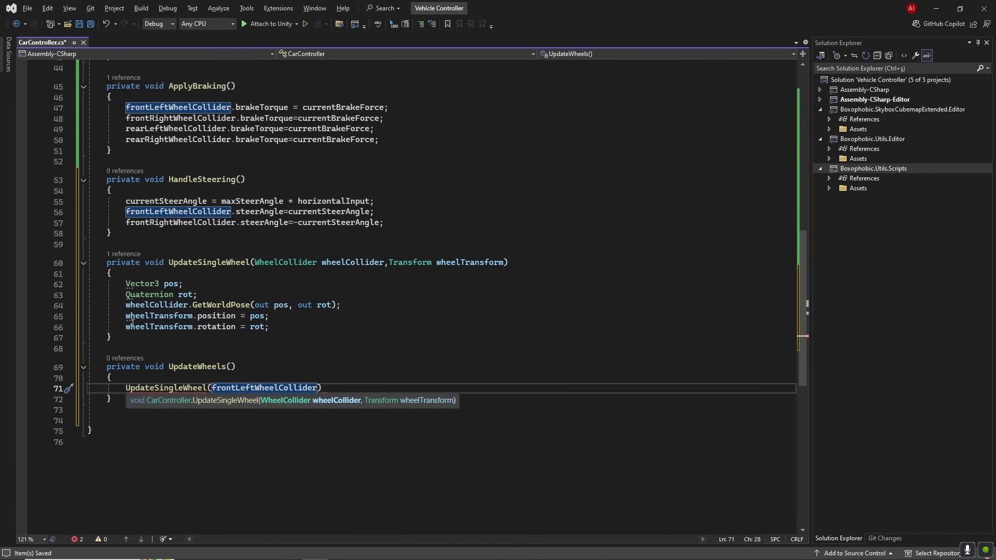
text(,f)
text(UpdateSingleWheel)
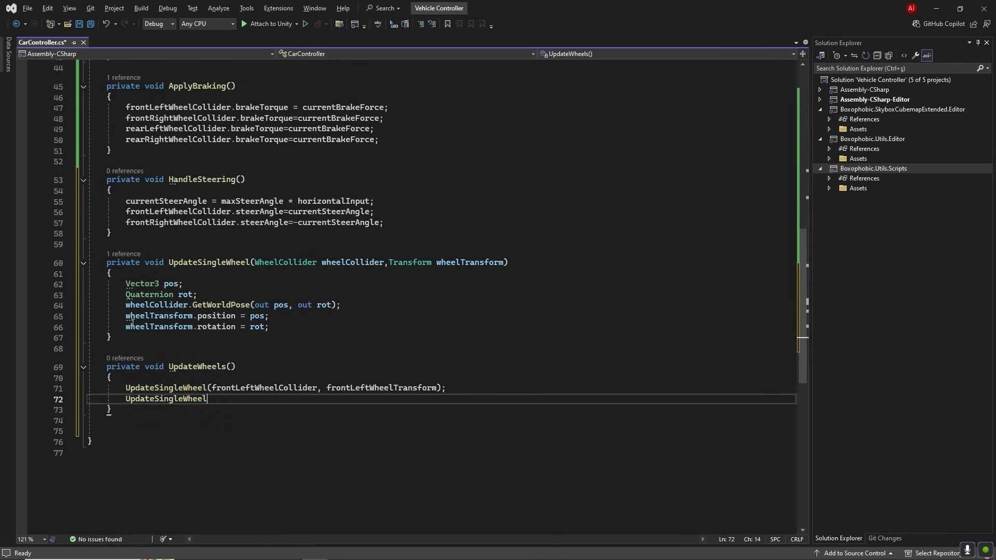
text((frontRightWheelCollider, frontRightWheelTransform);)
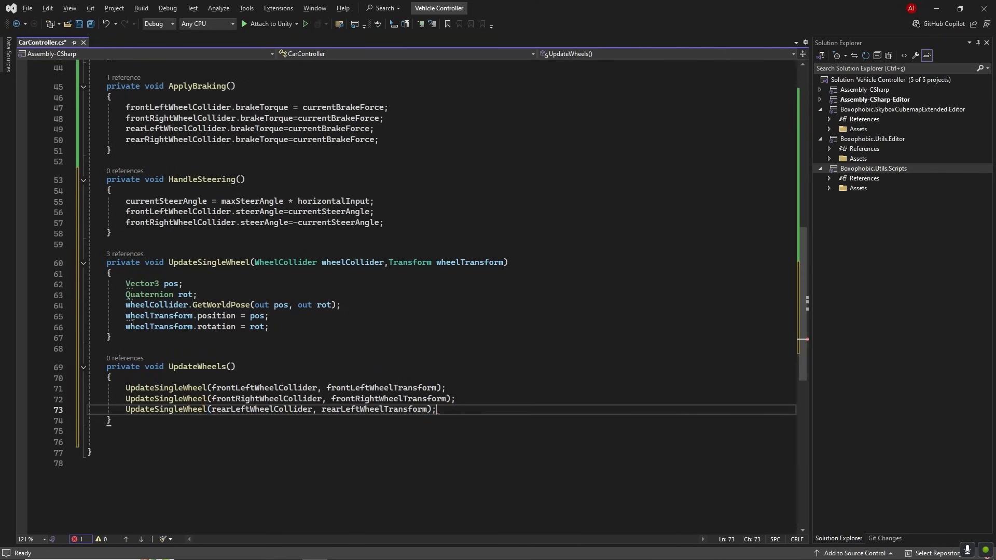
text(UpdateSingleWheel(rea)
text(GetInput();)
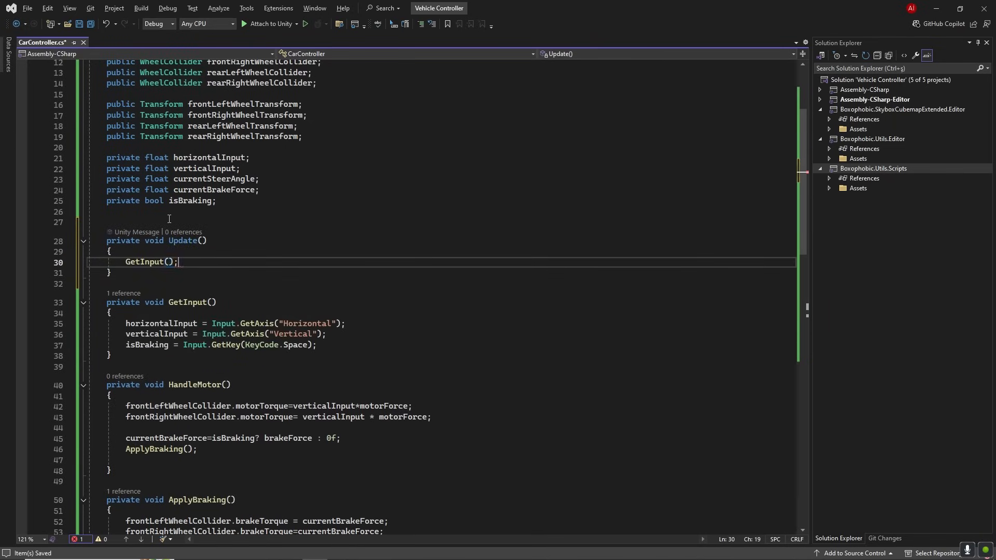
Step: Add HandleMotor();, HandleSteering(); and UpdateWheels(); calls after GetInput(); inside Update
text(HandleMotor();)
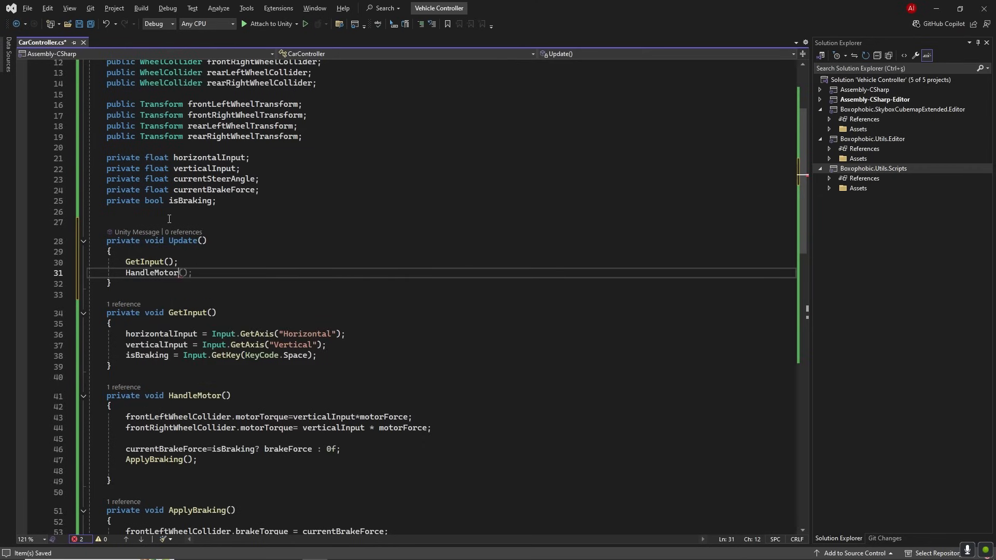
text(hande)
text(U)
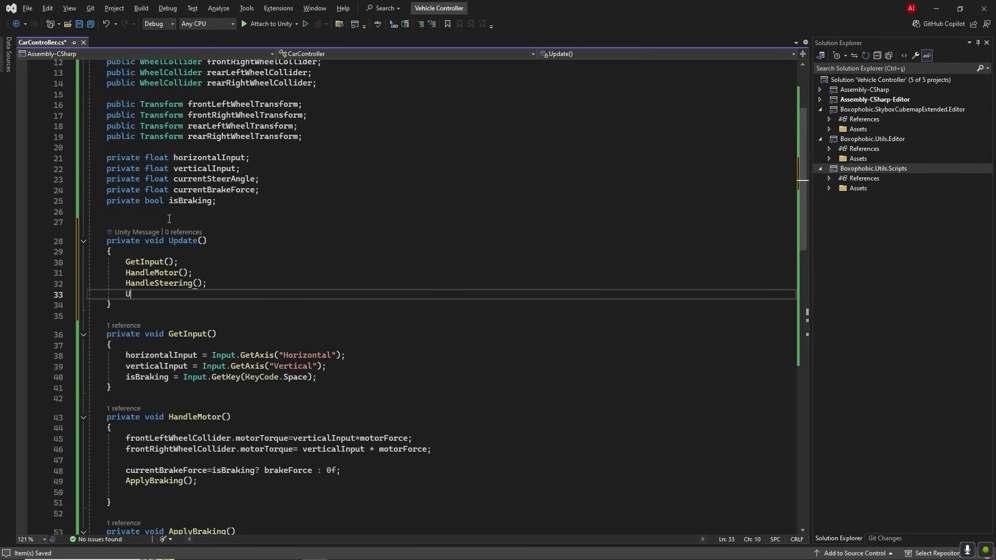
text(pdateWheels();)
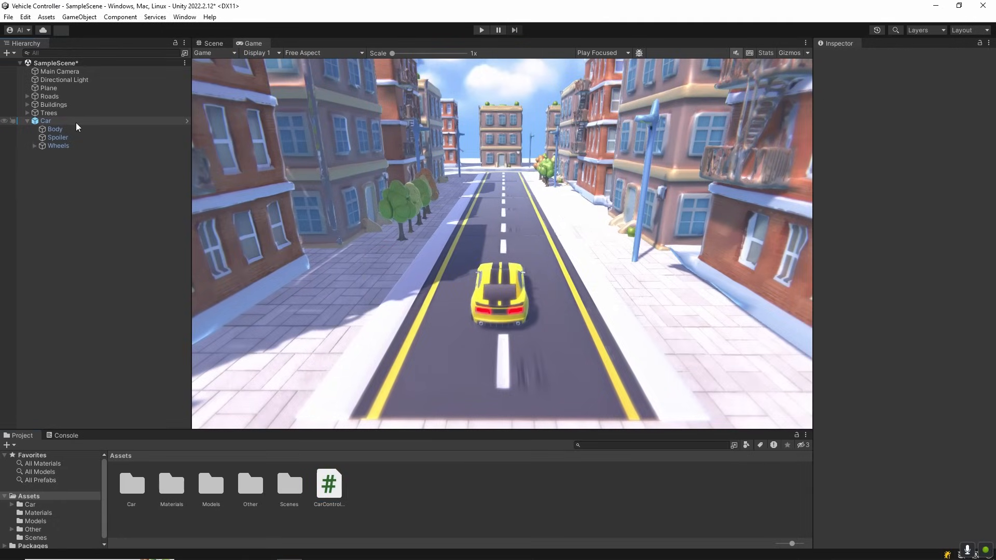
Step: Assign all four wheel colliders and wheel transforms to the Car's Car Controller component
click(46, 121)
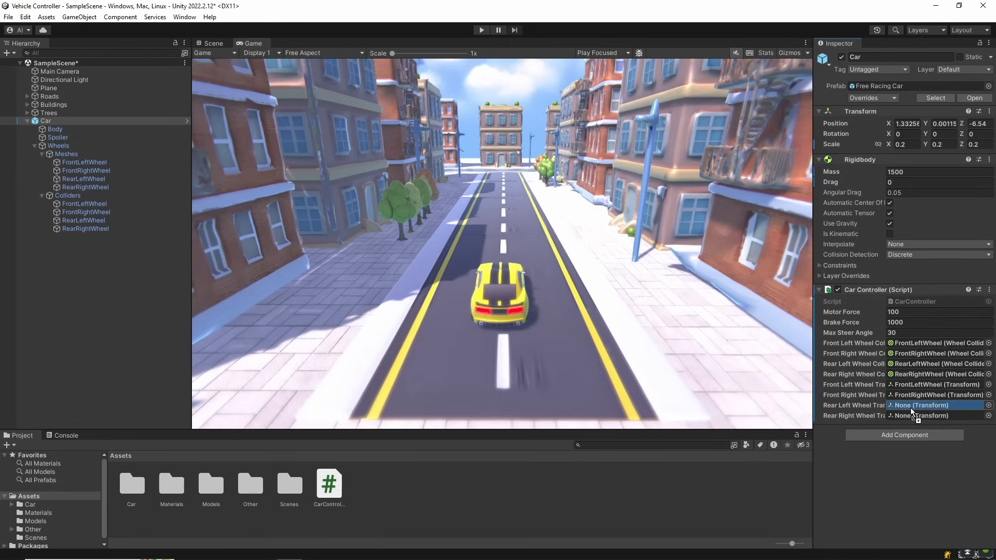
click(934, 406)
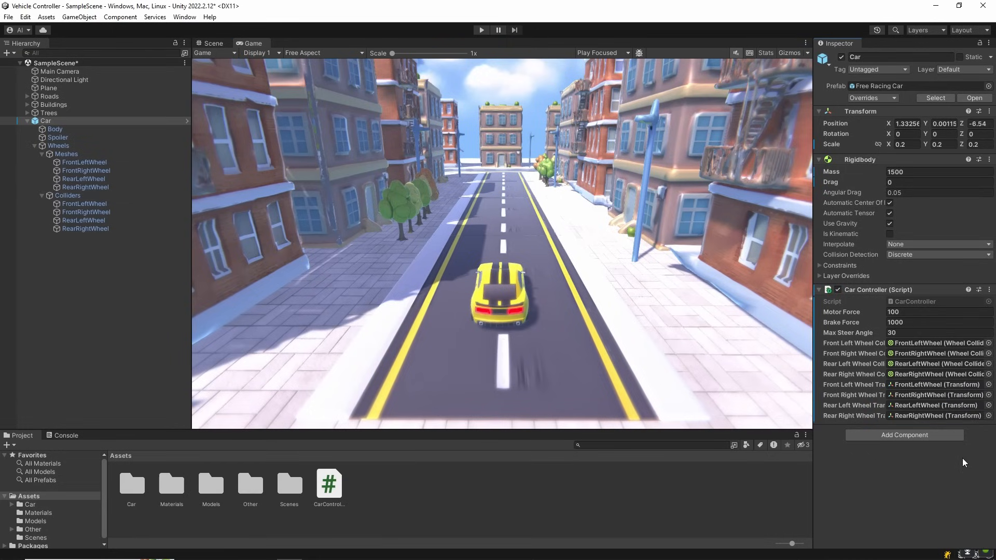